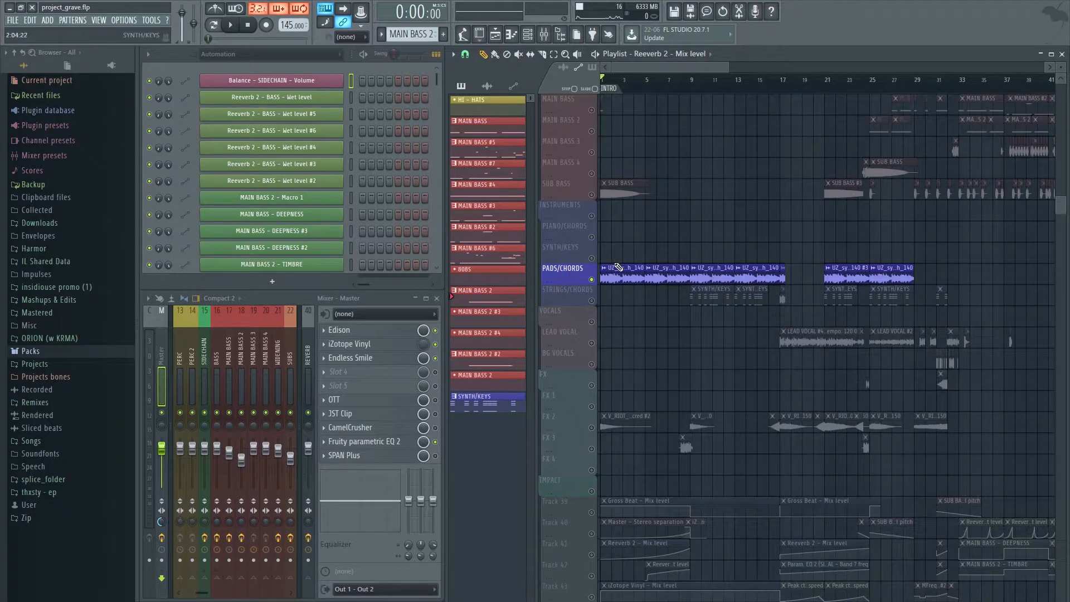
Filter the Channel Rack from Automation to Audio clips and select the Master mixer insert.
left_click(231, 25)
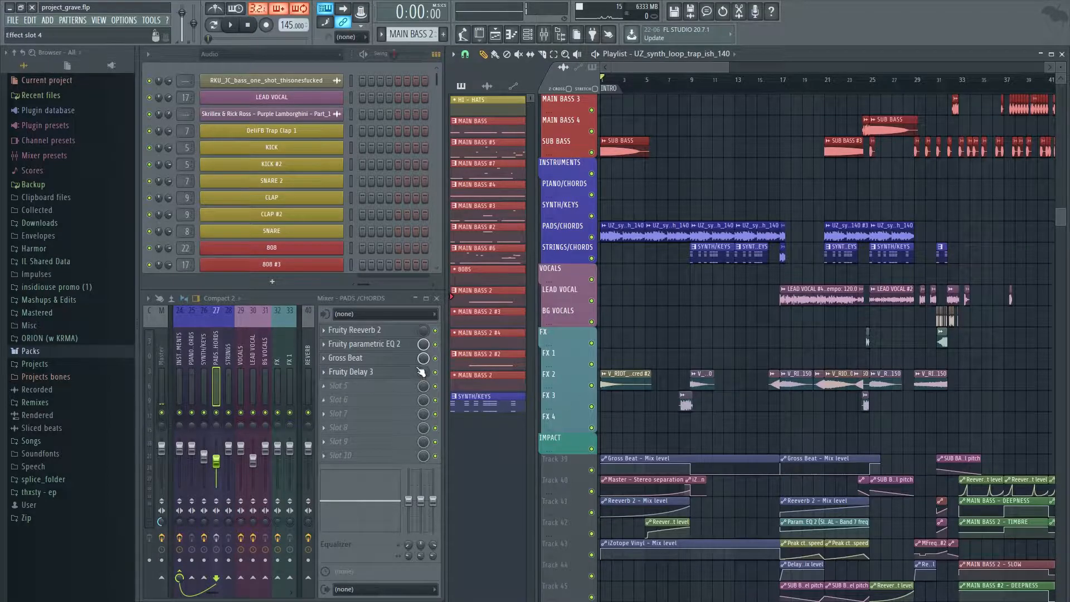
left_click(346, 343)
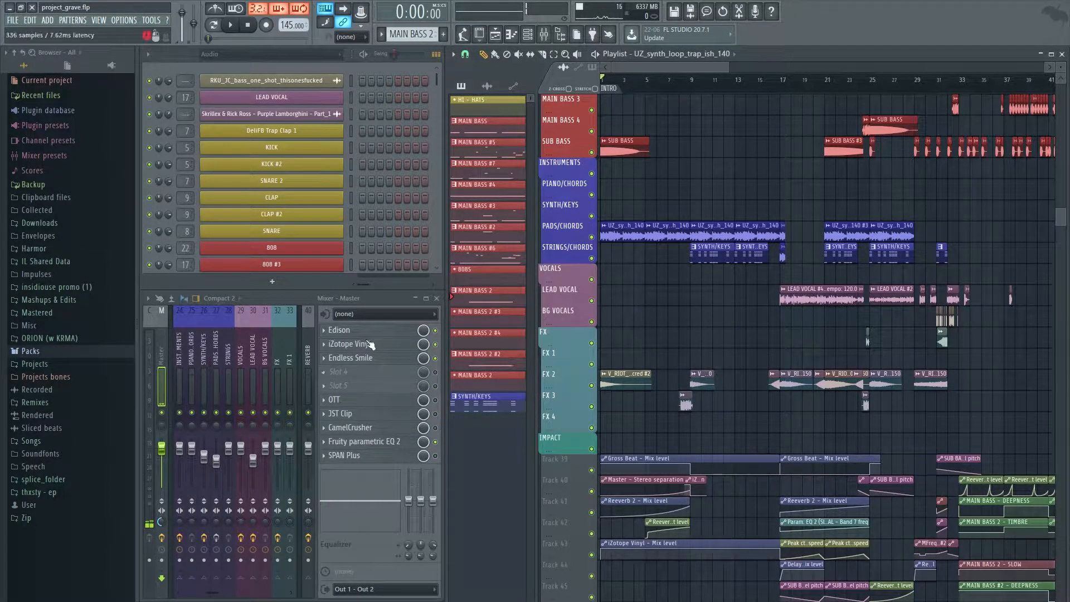
left_click(349, 344)
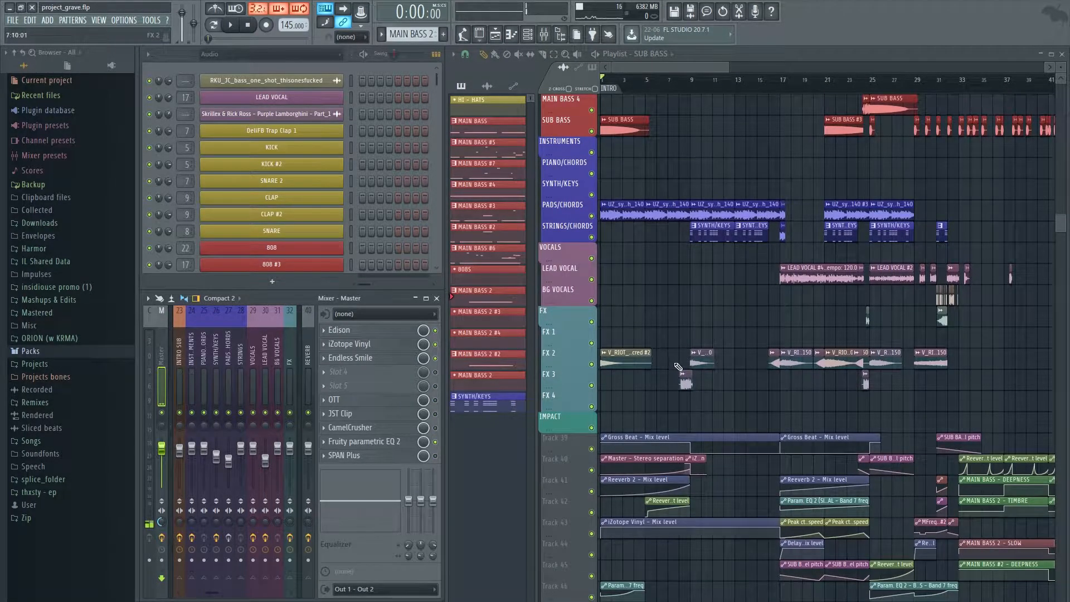
Start arrangement playback and show the LEAD VOCAL insert's EQ, reverb and frequency shifter chain.
left_click(230, 25)
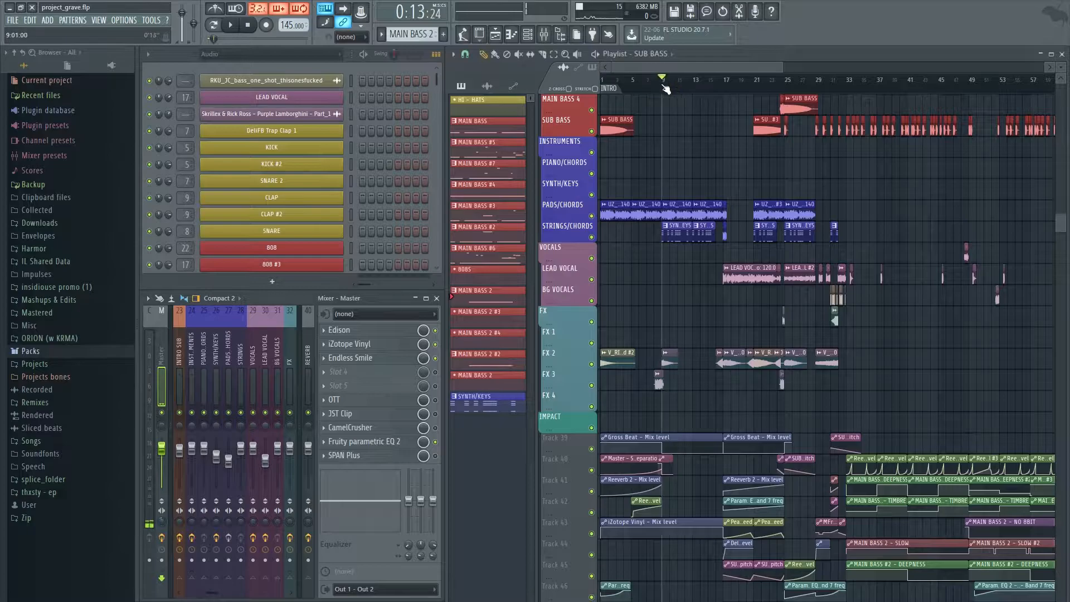
left_click(232, 25)
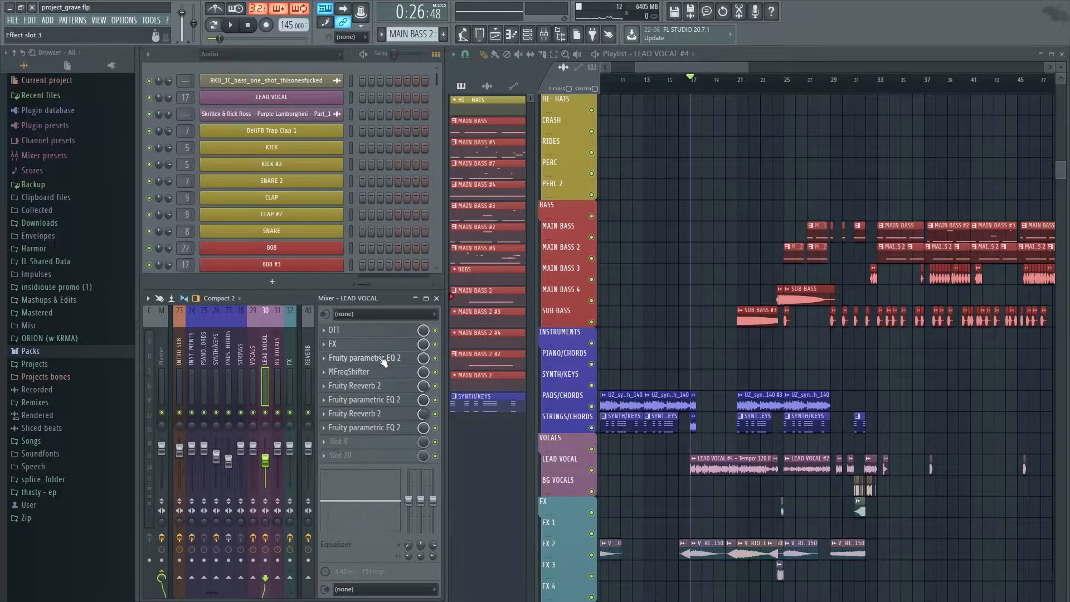
left_click(349, 372)
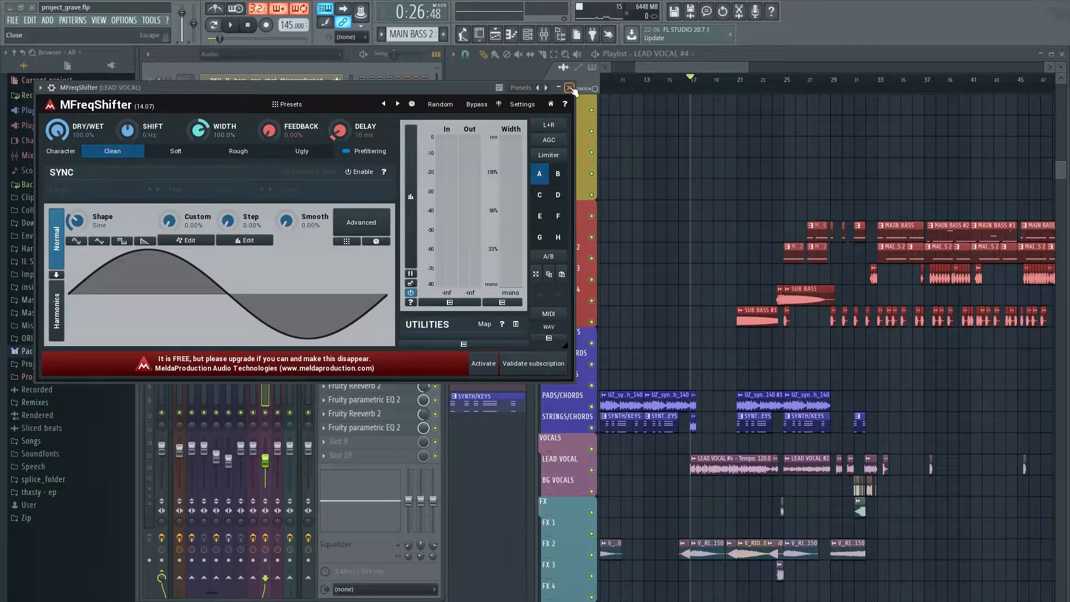
left_click(569, 88)
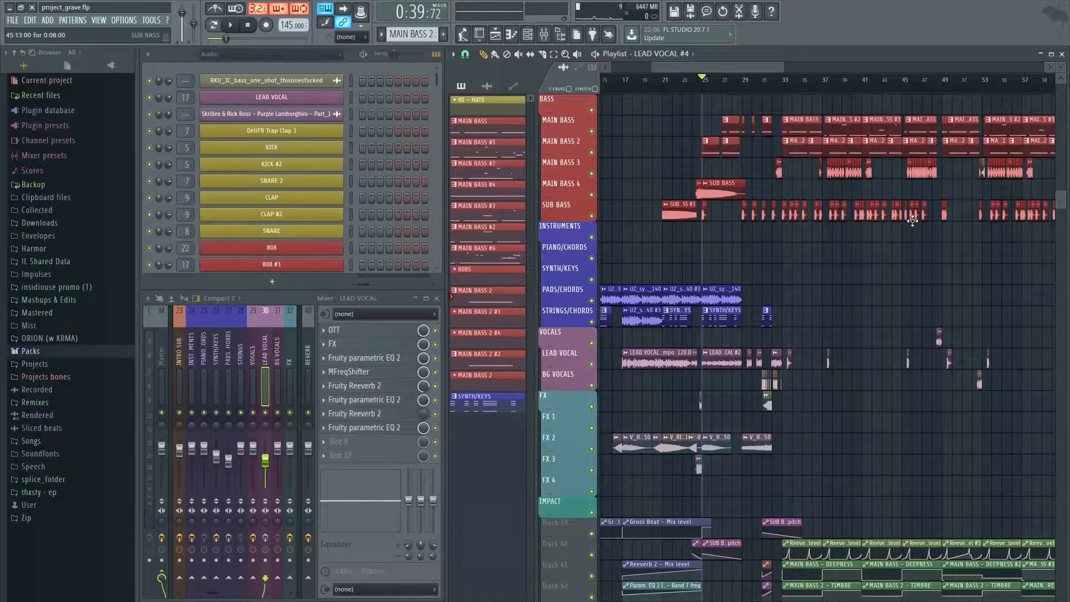
Scroll the Playlist tracks and filter the channel list to MAIN BASS, #2 and #3.
left_click(230, 25)
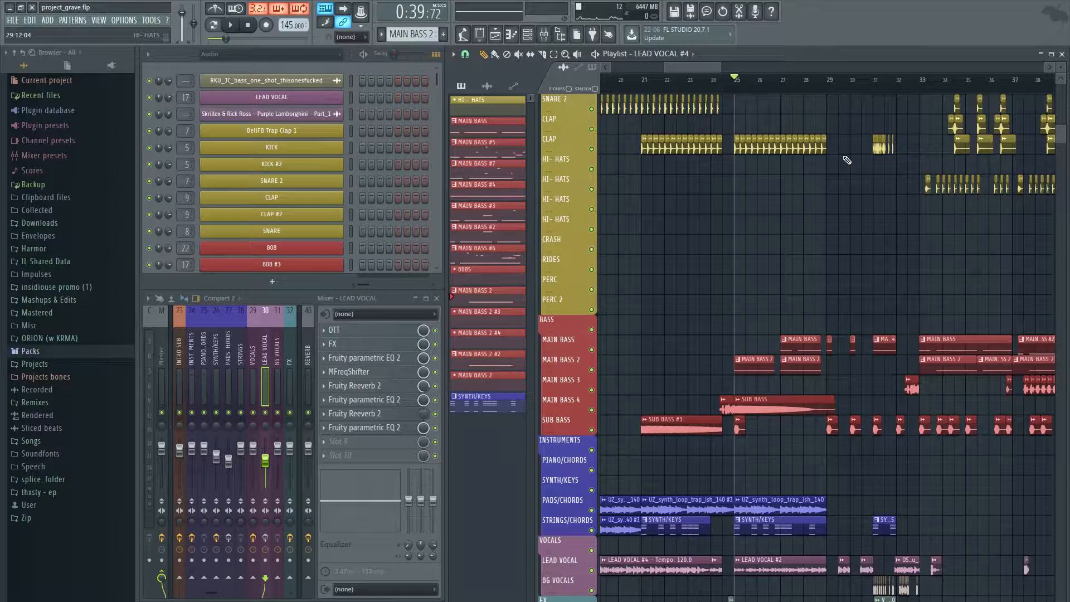
scroll("down", 3)
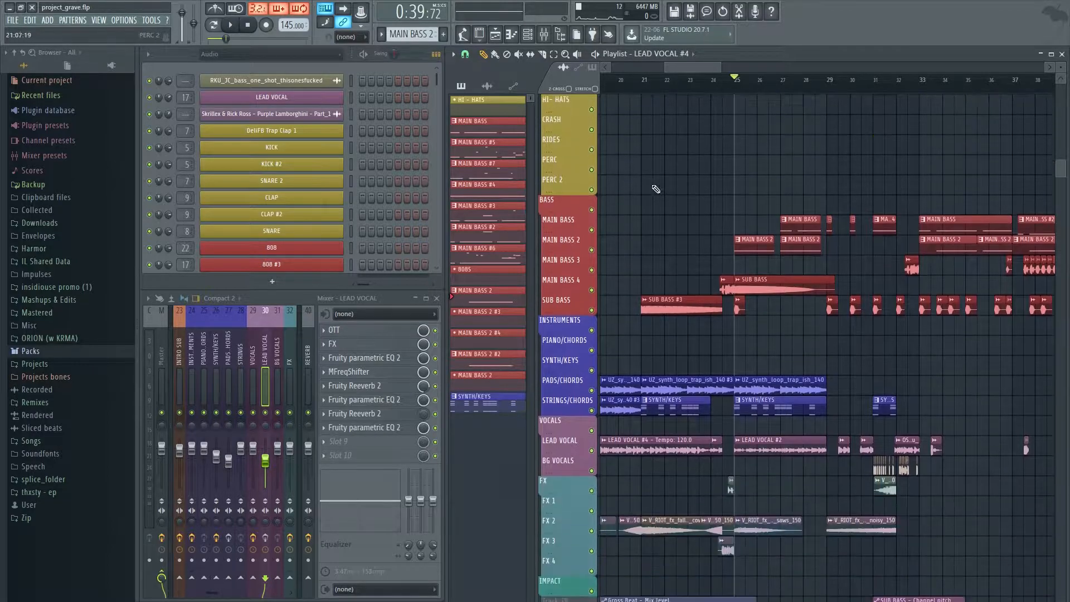
left_click(230, 25)
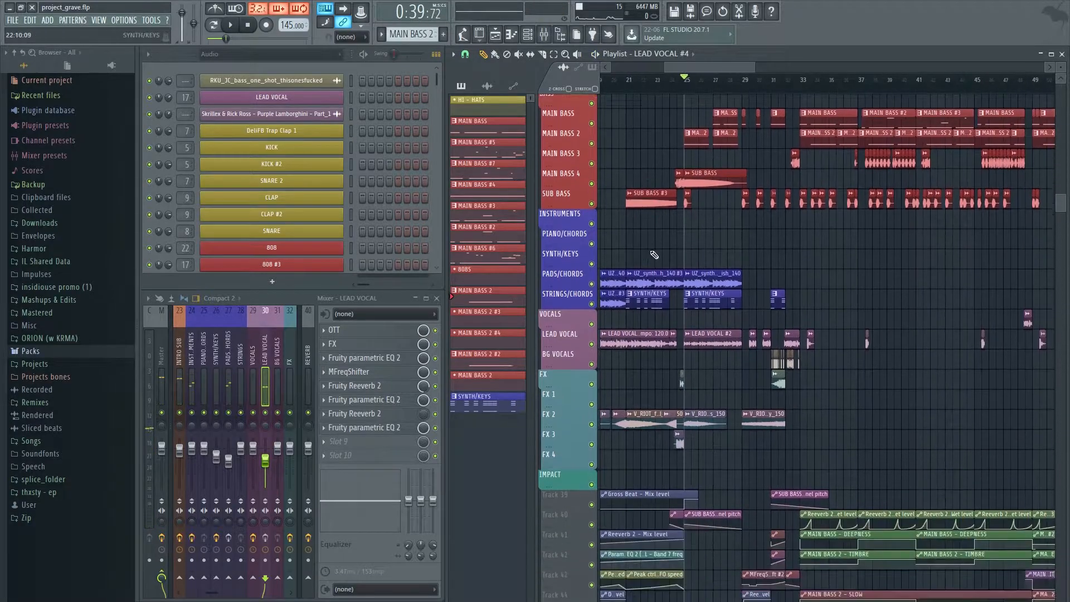
scroll("down", 3)
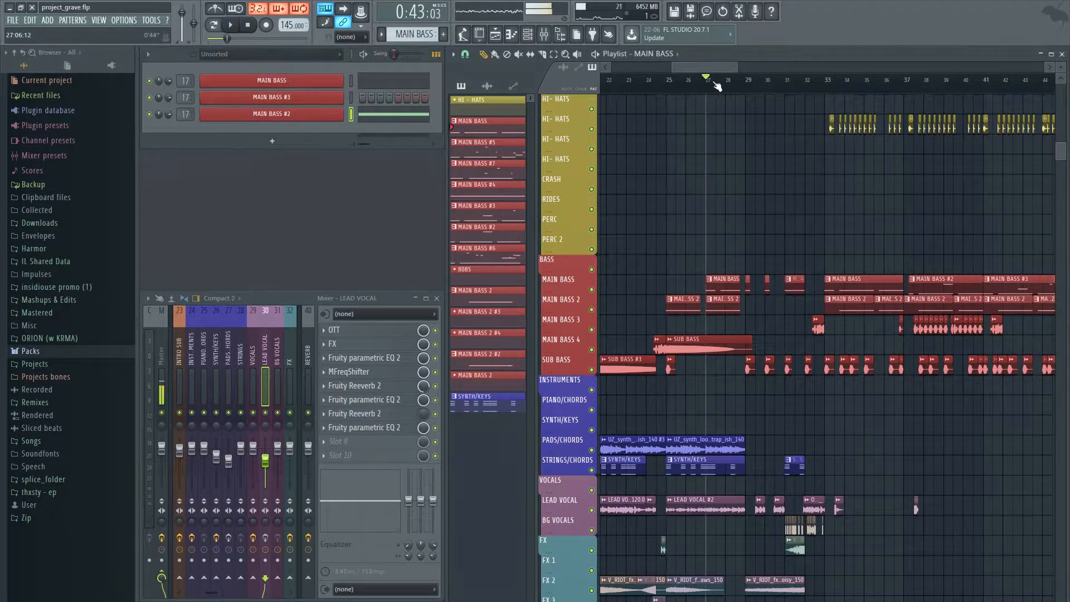
Inspect and close the SUB BASS sample settings, then scroll toward the INTRO SUB track.
left_click(672, 79)
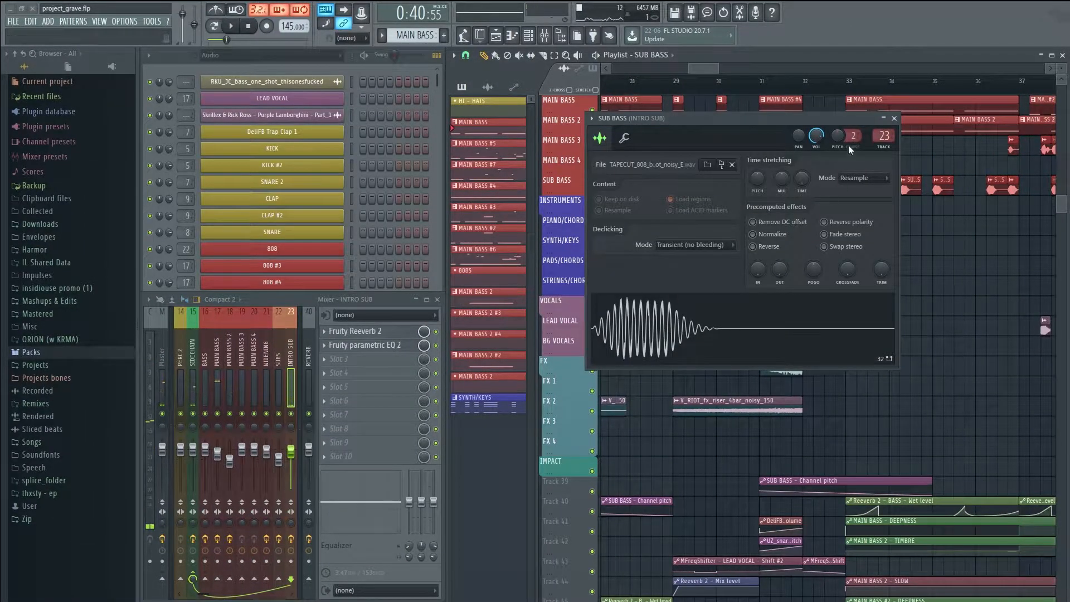
left_click(893, 118)
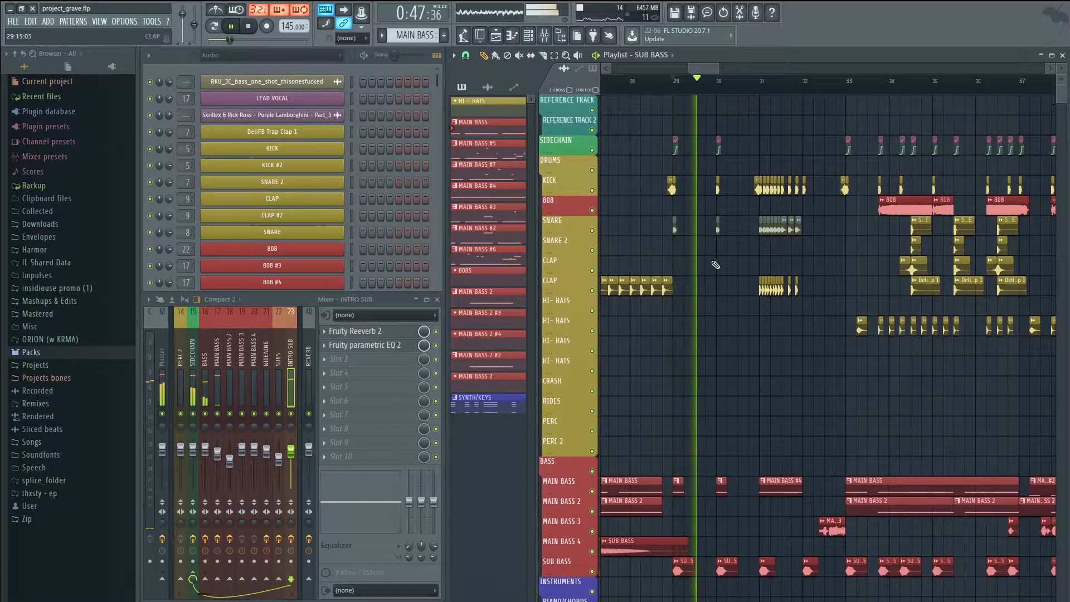
scroll("down", 3)
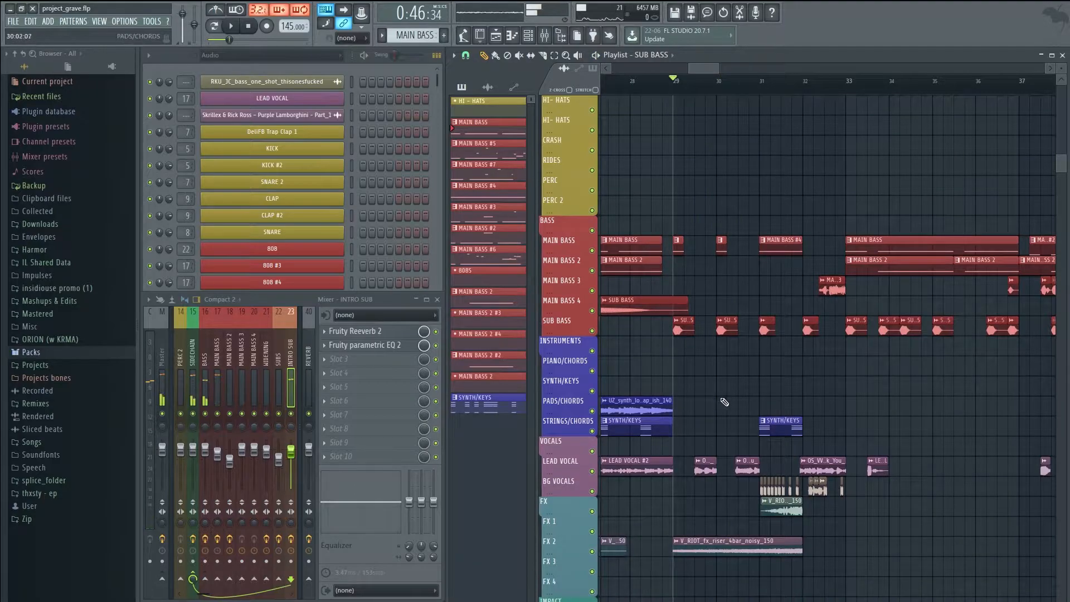
scroll("down", 3)
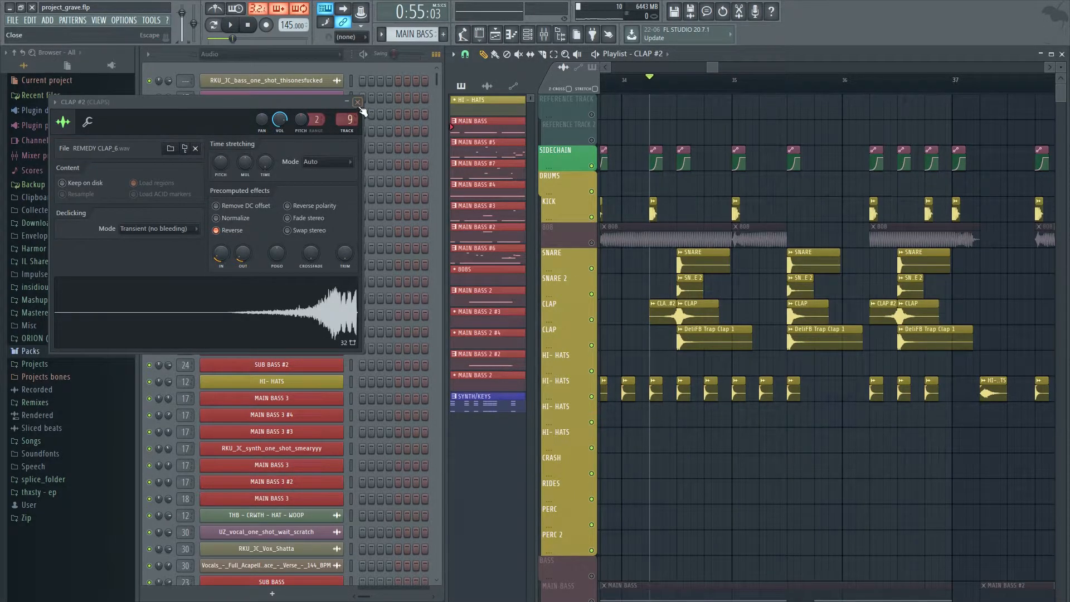
Close the reversed CLAP #2 sample settings window to reveal the drum clips.
left_click(358, 101)
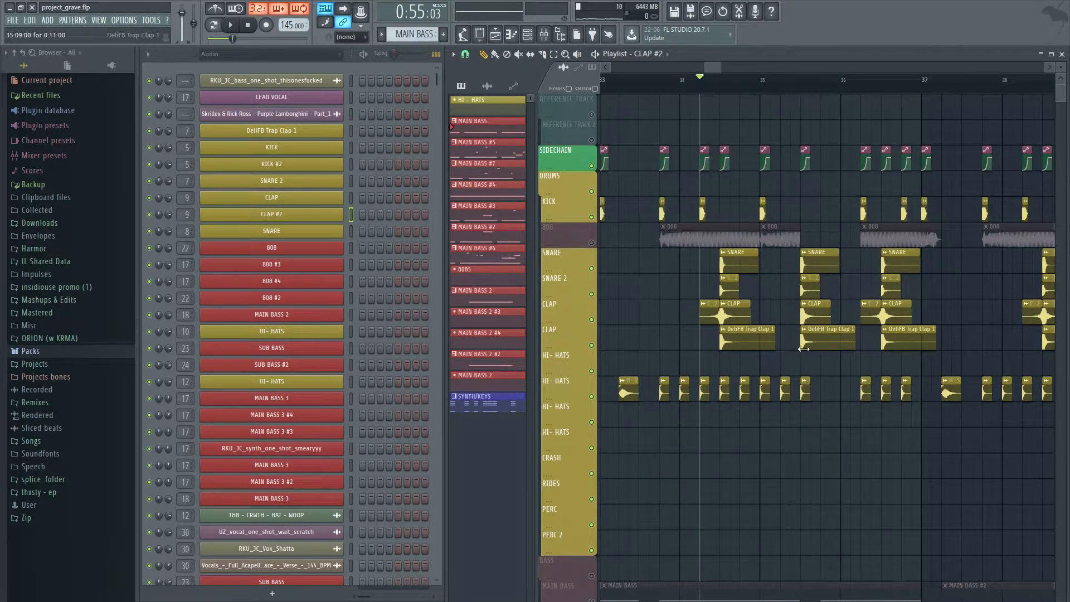
left_click(230, 25)
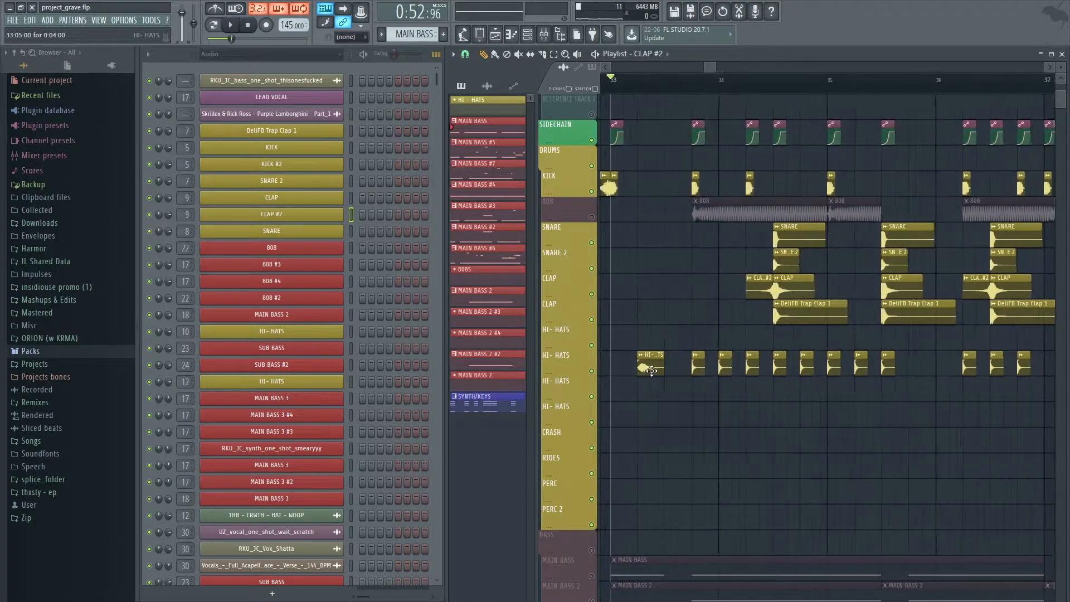
scroll("right", 3)
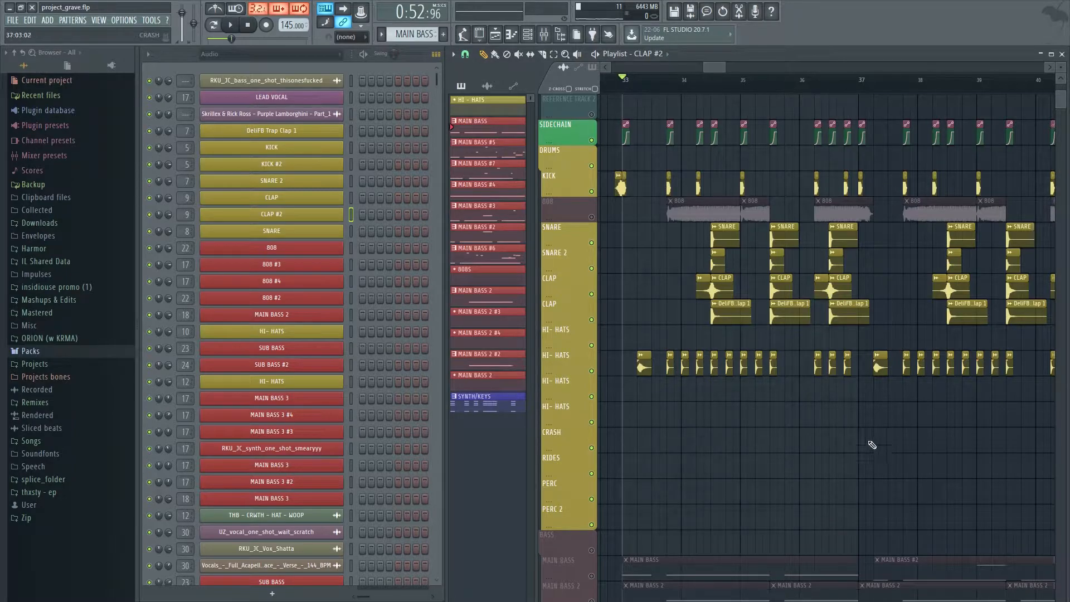
left_click(230, 24)
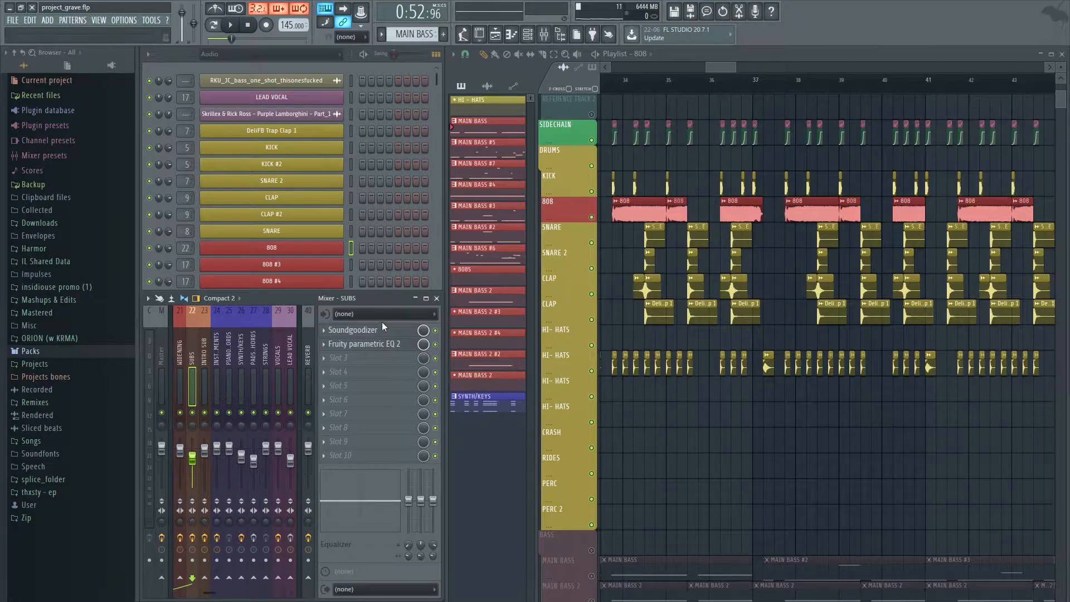
Open the SUBS track's Fruity Parametric EQ 2, adjust it, and close it again.
left_click(366, 344)
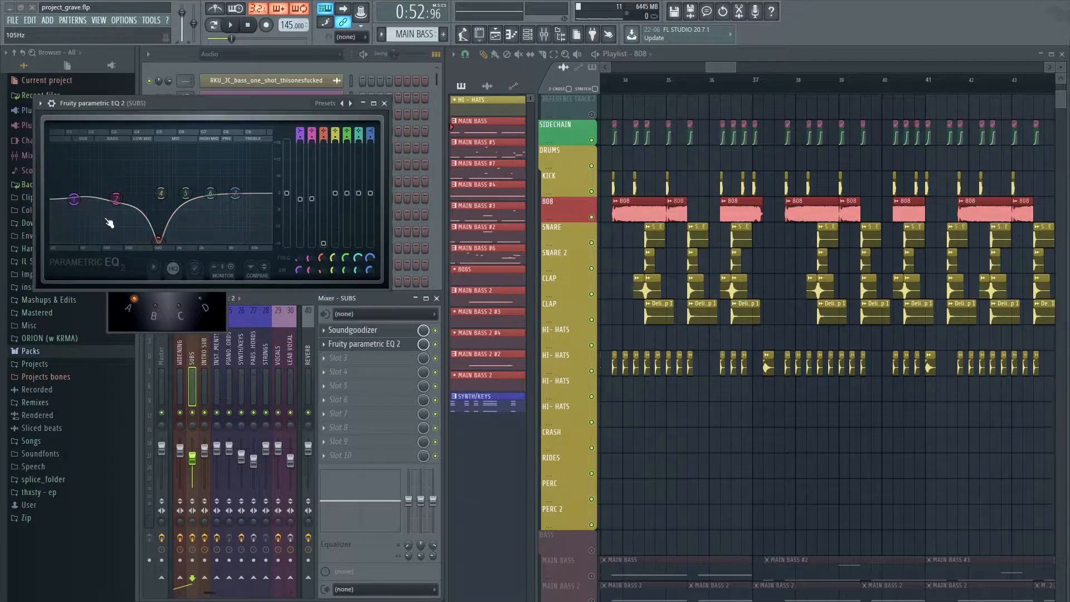
left_click_drag(73, 197, 72, 200)
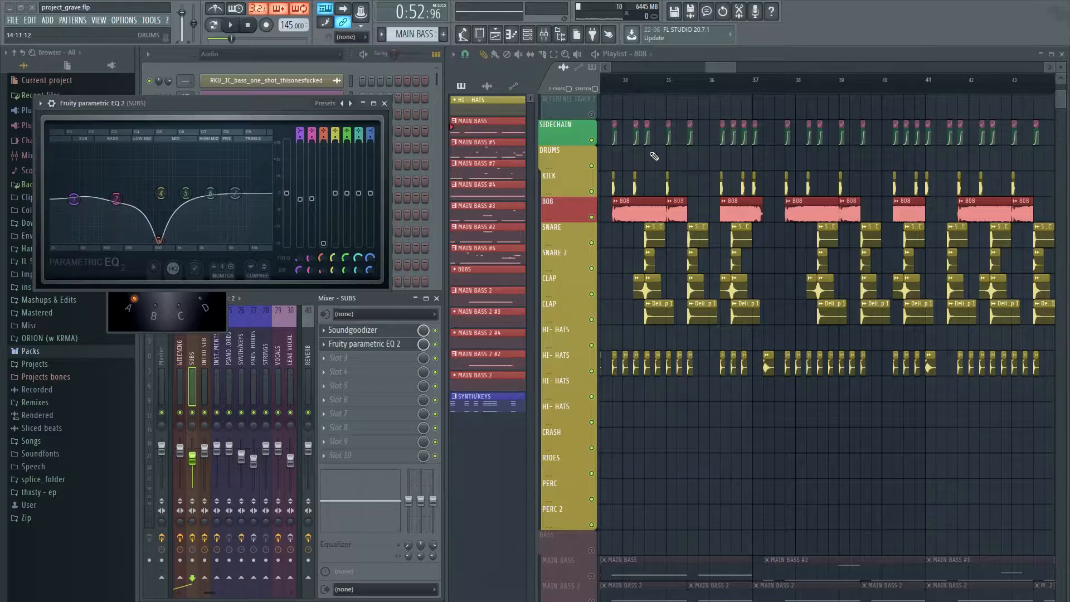
left_click(231, 26)
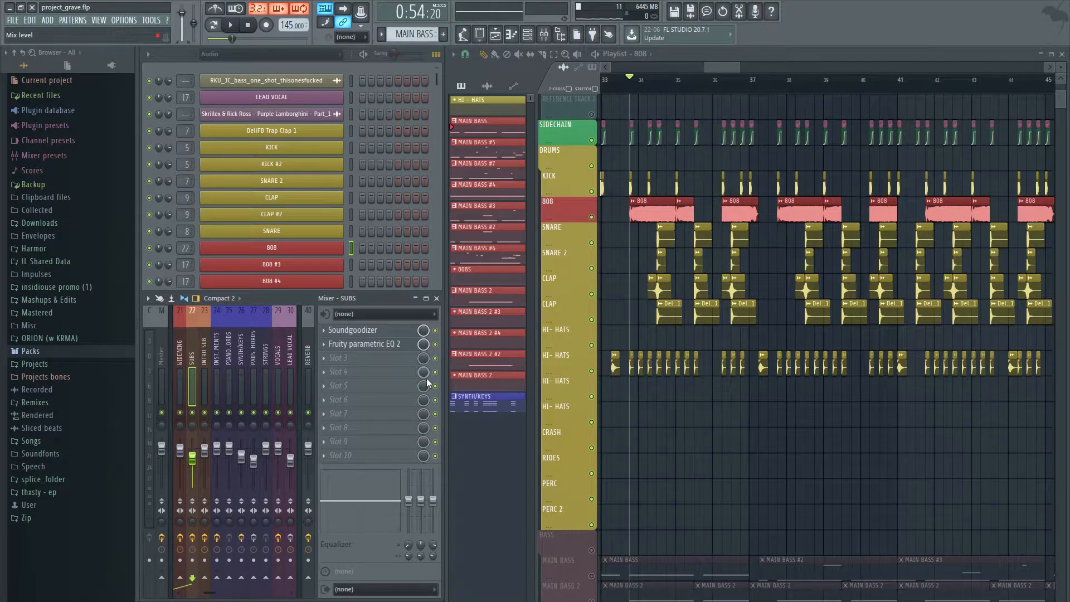
Insert Fruity WaveShaper in SUBS FX slot 3 and bend its curve into a distortion shape.
left_click(484, 397)
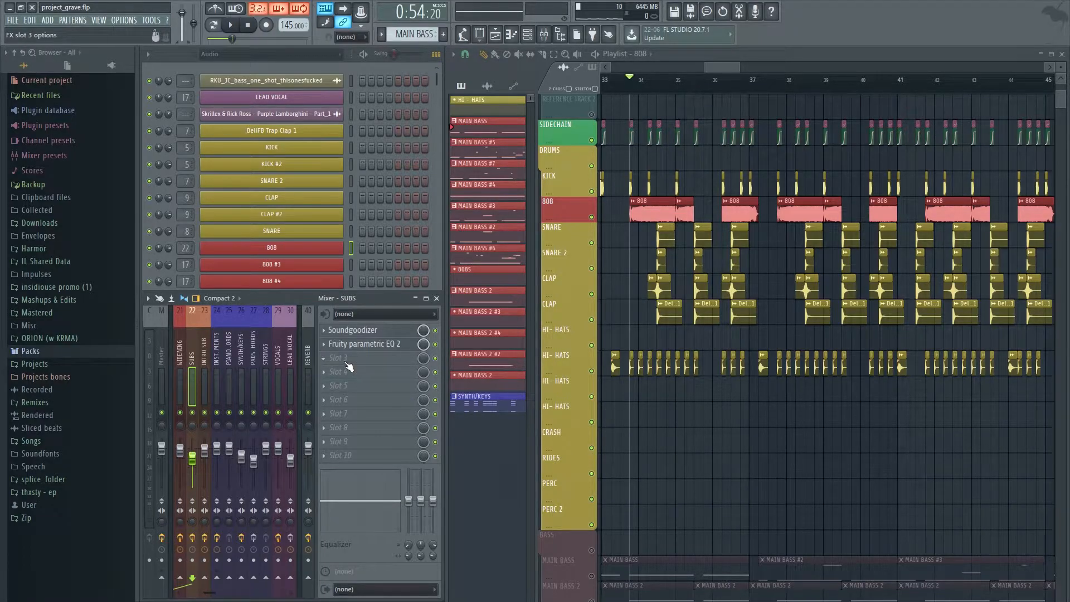
left_click(358, 358)
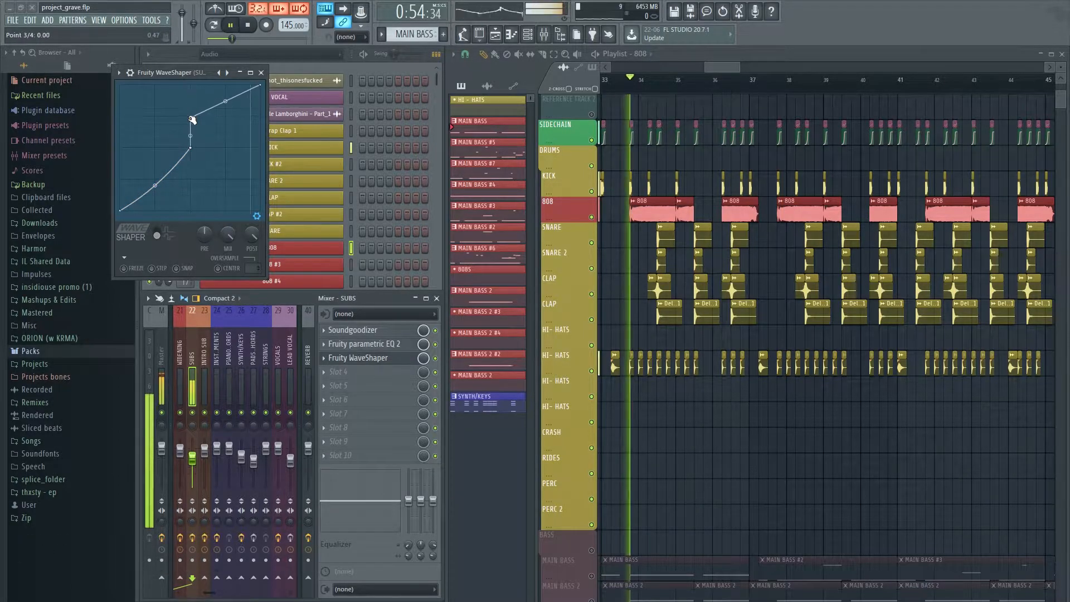
left_click_drag(192, 121, 208, 143)
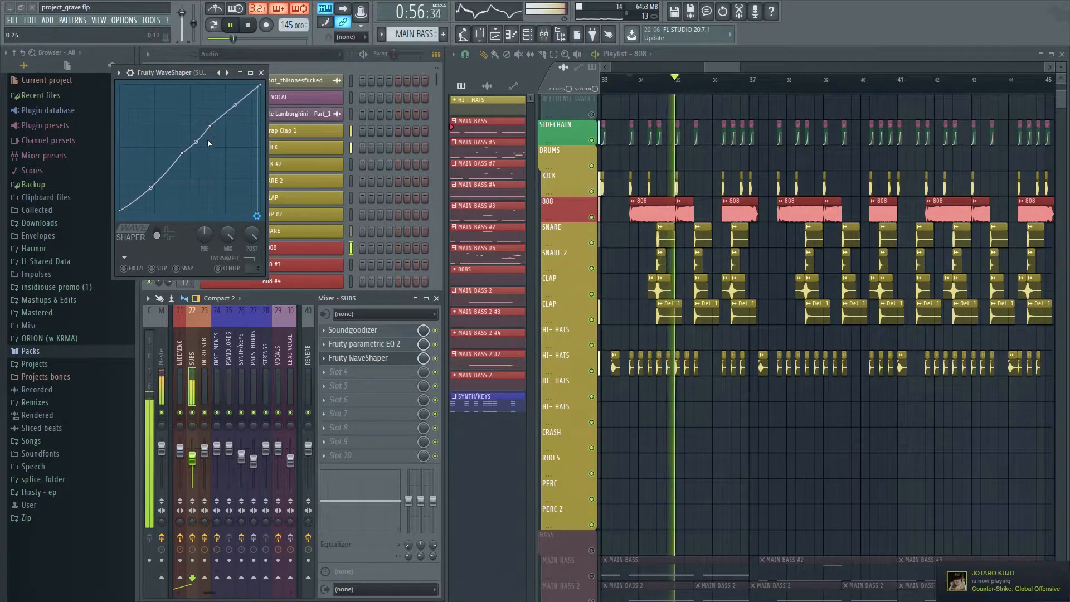
left_click_drag(208, 143, 196, 167)
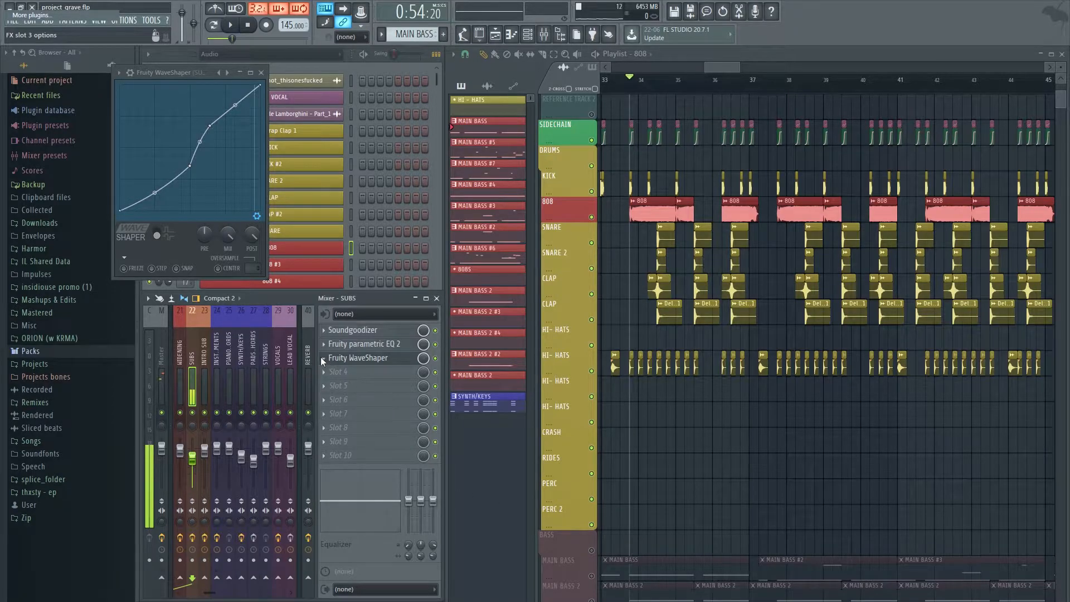
mouse_move(322, 362)
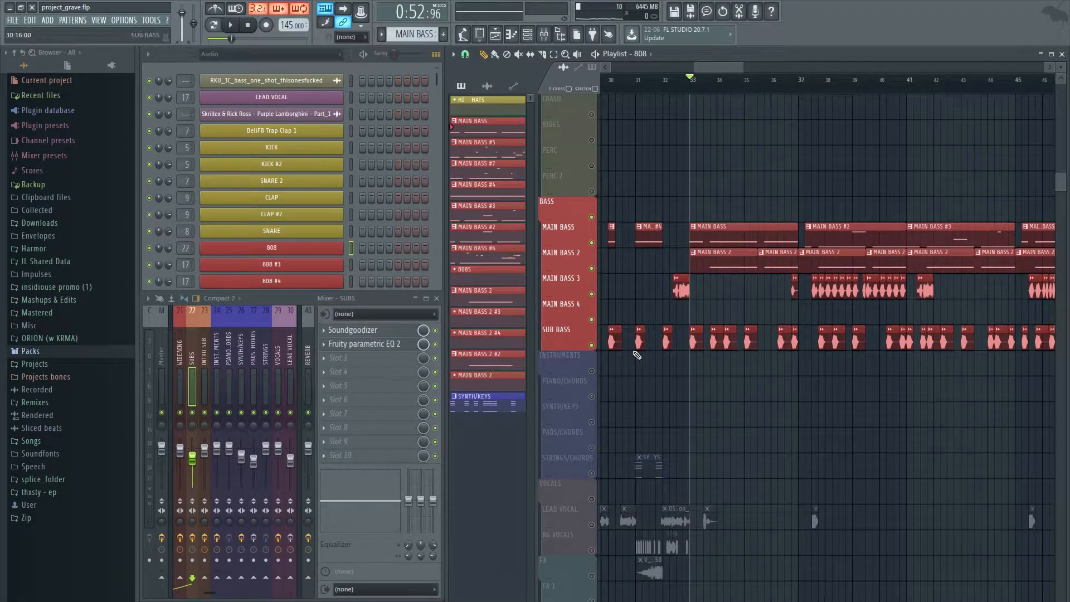
Scroll the Playlist down to the MAIN BASS 2 reverb, deepness and timbre automation clips.
scroll("down", 3)
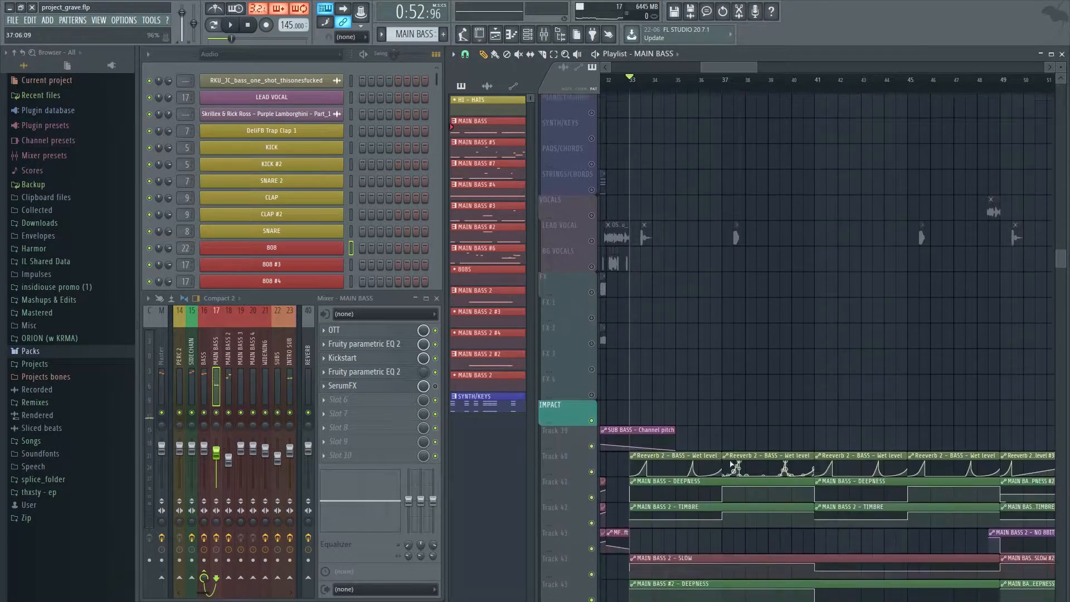
Select the MAIN BASS insert with the MAIN BASS and SUB BASS tracks in view.
scroll("down", 3)
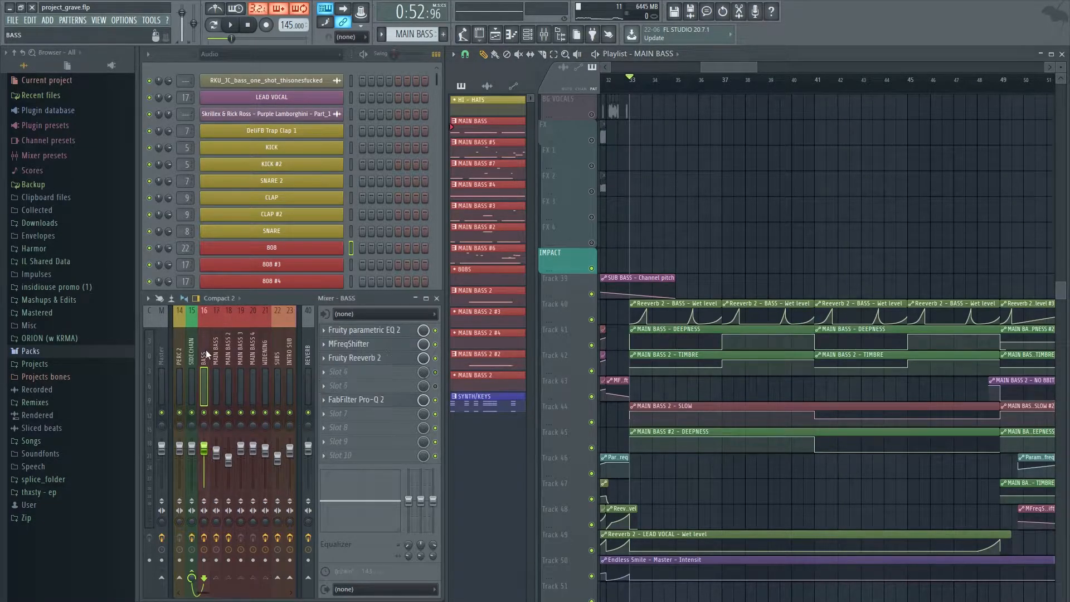
left_click(354, 358)
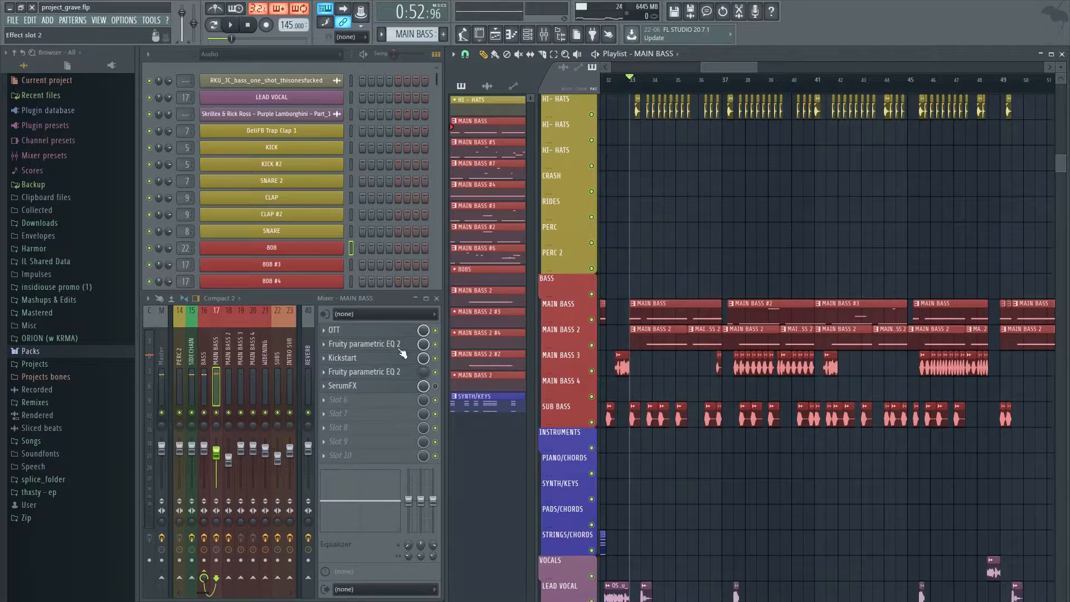
Play through the bass drop and filter the channel list to the MAIN BASS 2 pattern.
left_click(364, 358)
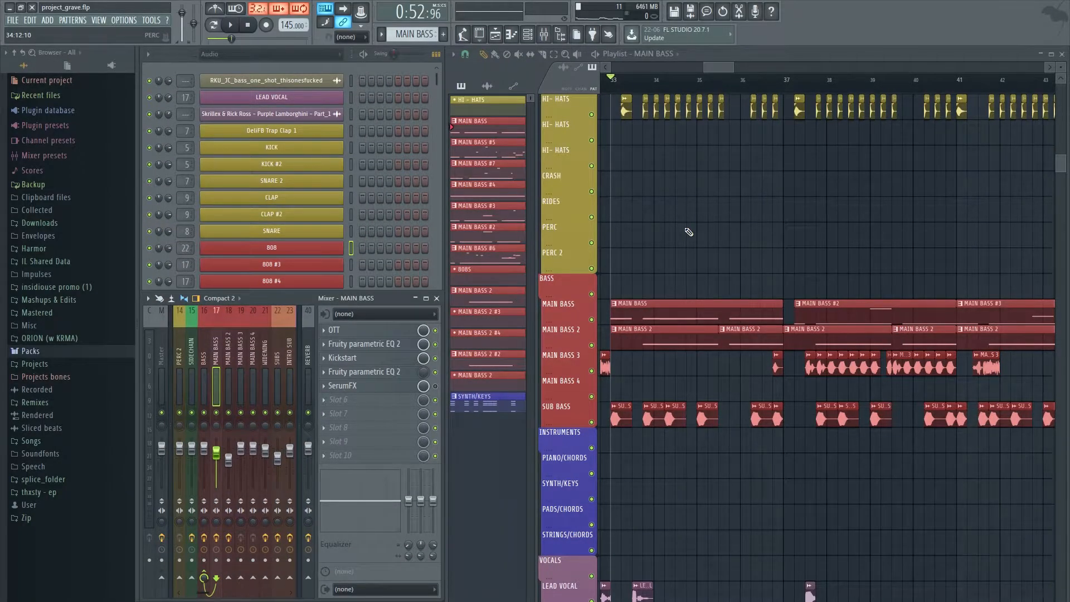
left_click(230, 25)
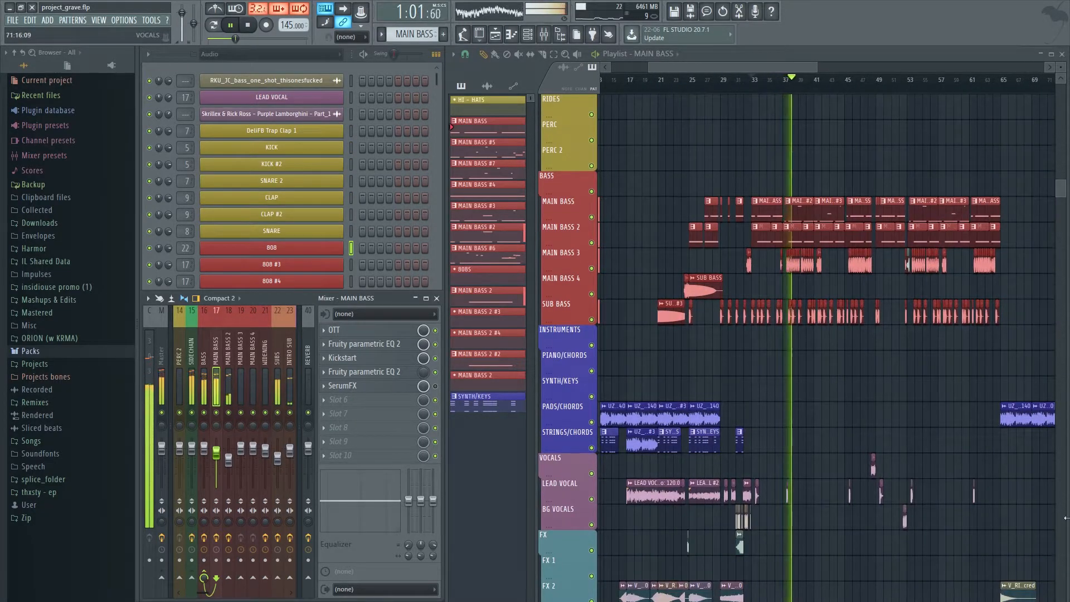
left_click(231, 26)
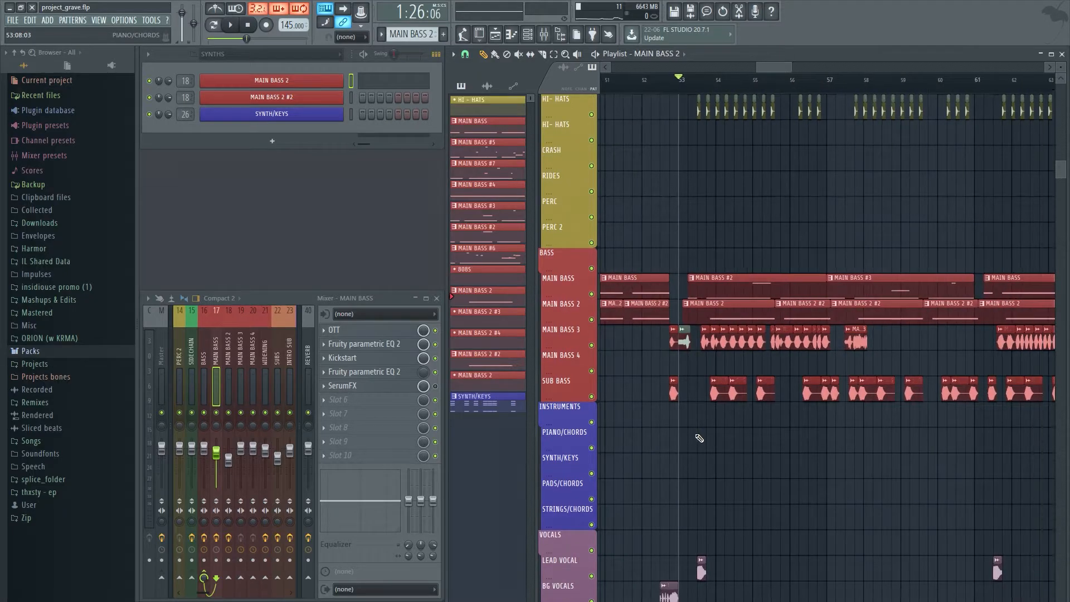
scroll("right", 3)
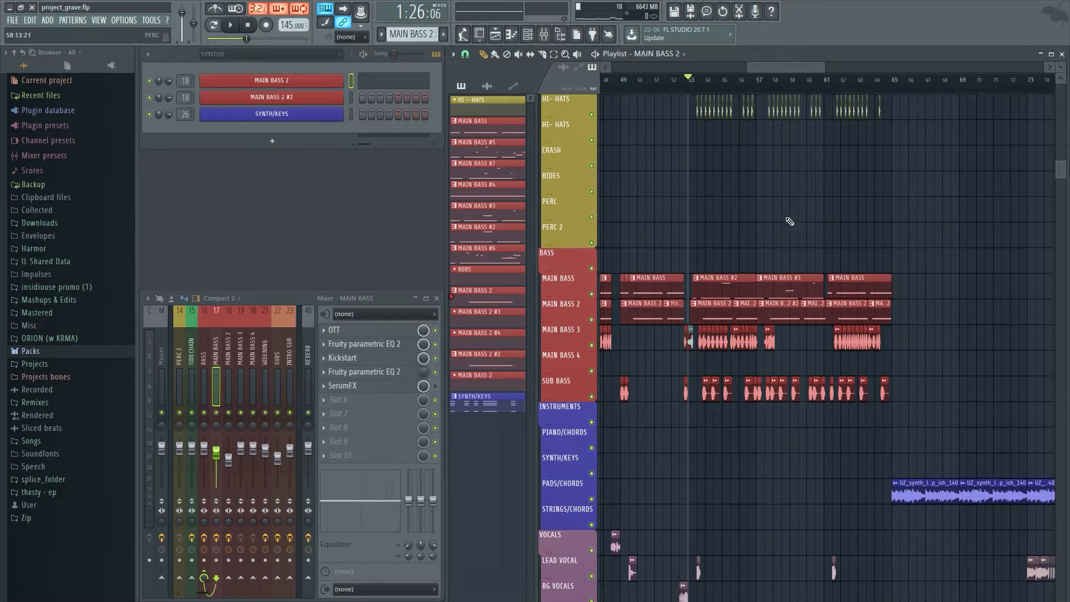
scroll("down", 3)
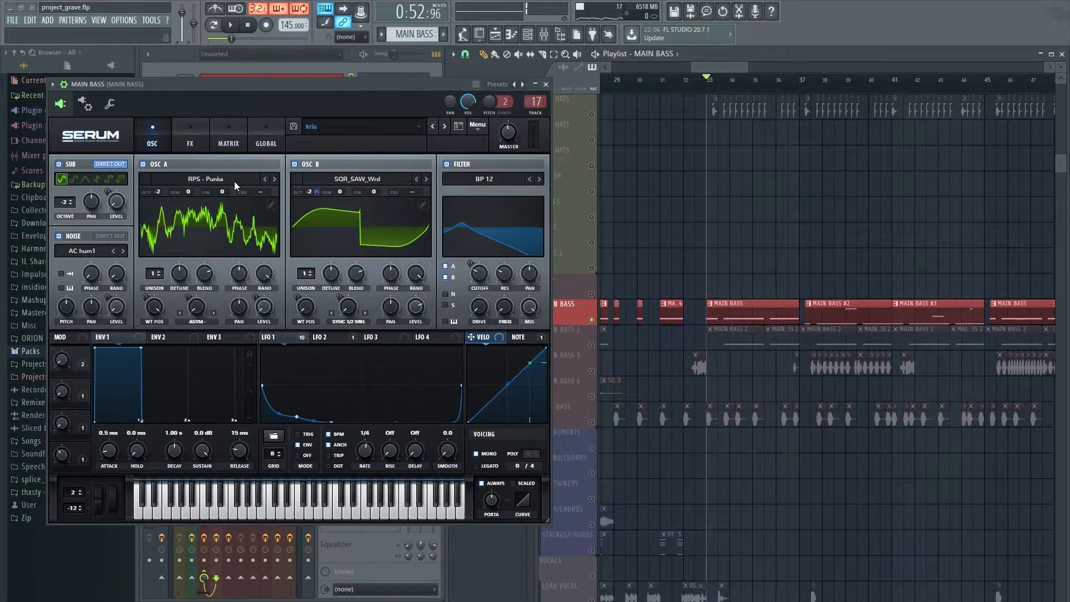
mouse_move(373, 140)
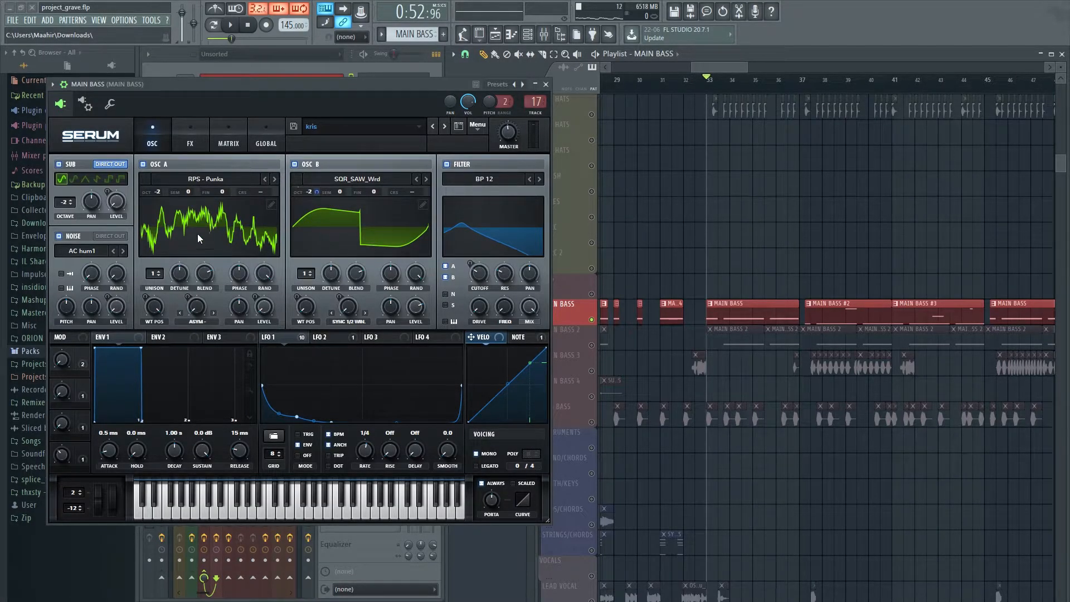
mouse_move(265, 230)
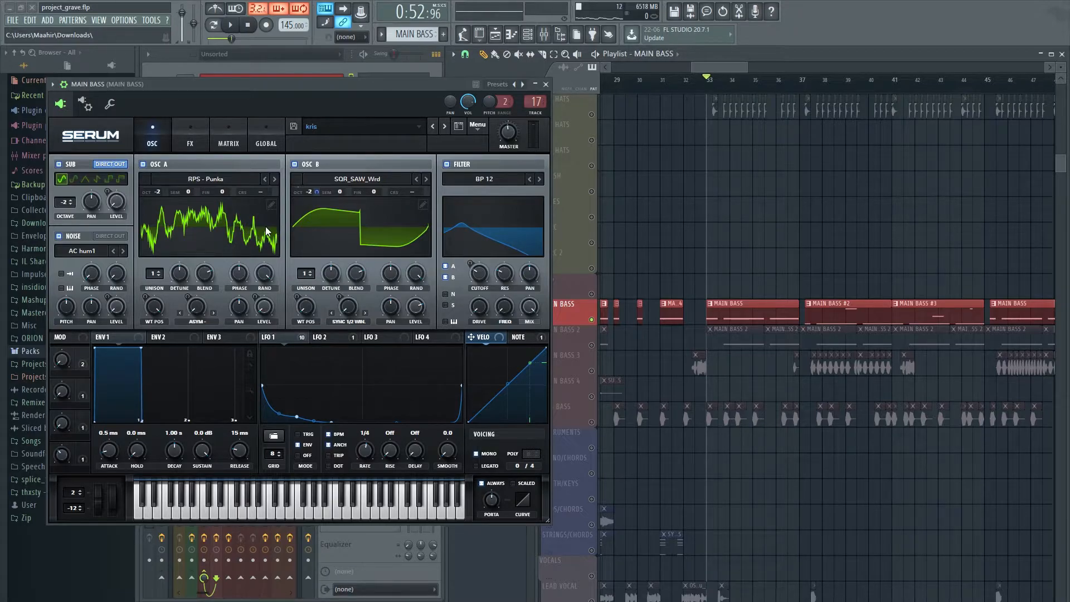
Inspect Main Bass LFO 1's modulation targets and LFO 2's shape and rate, then return to LFO 1.
left_click(269, 336)
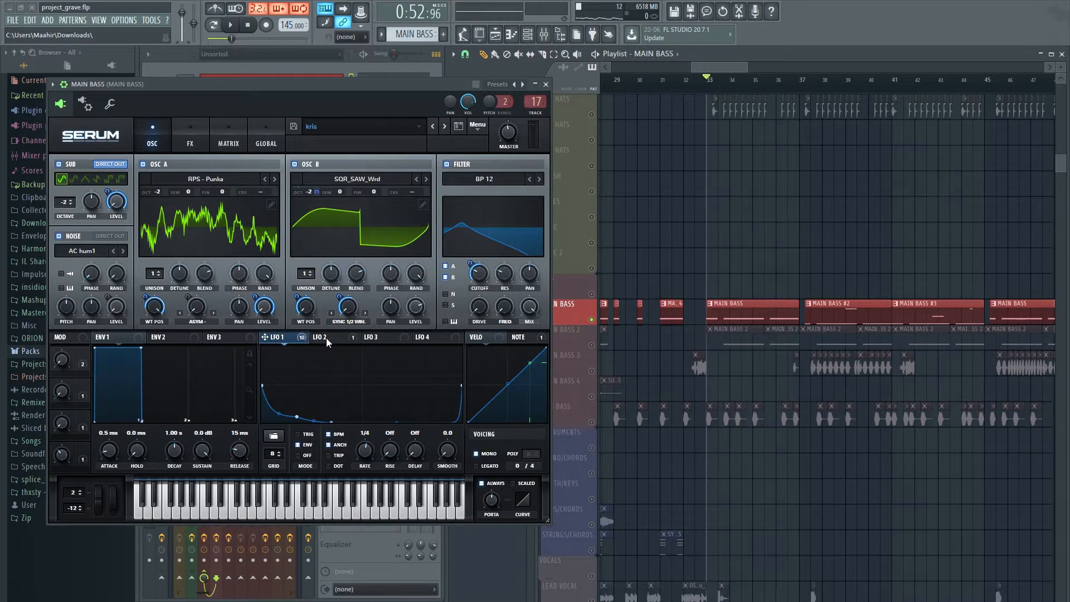
mouse_move(360, 438)
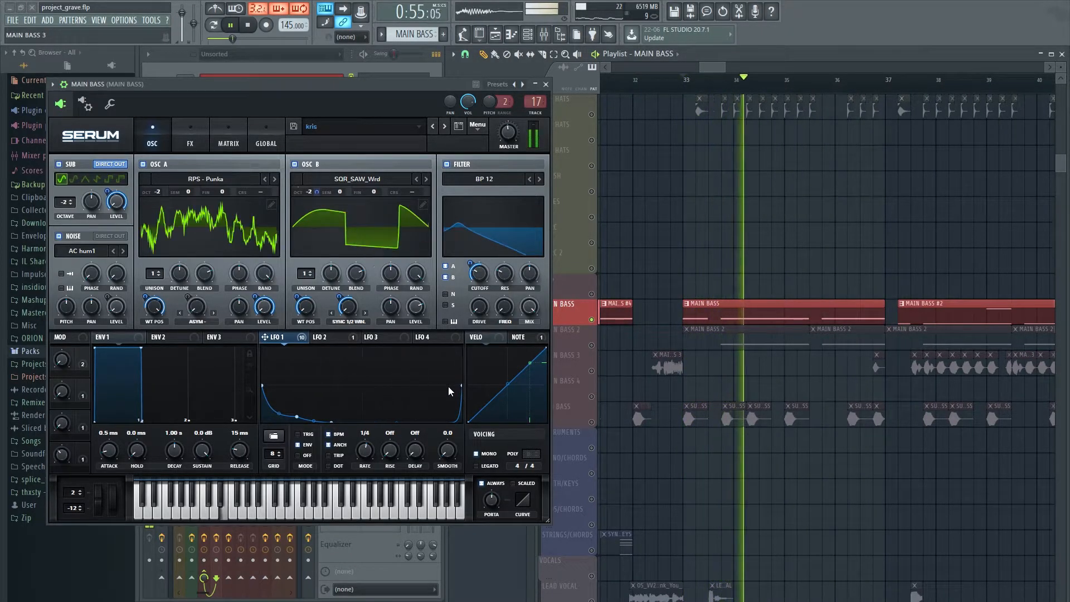
left_click(334, 337)
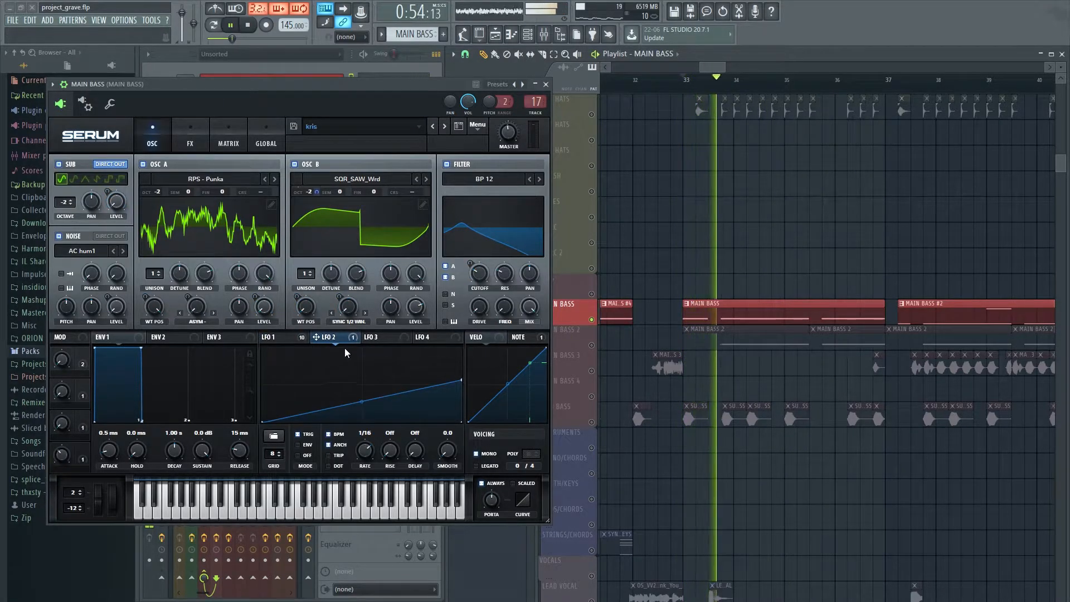
left_click(272, 337)
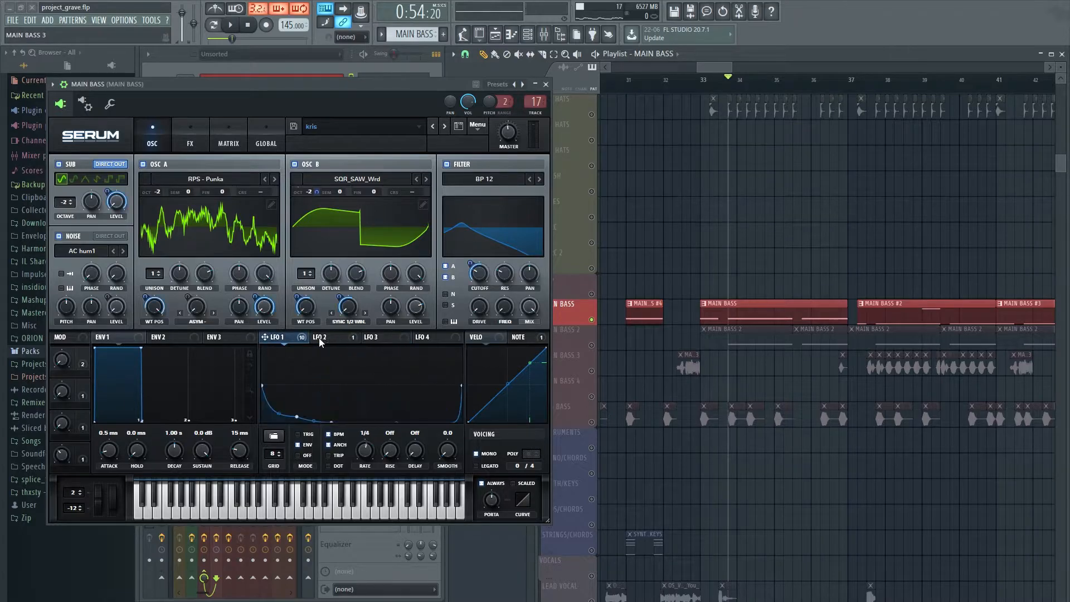
mouse_move(122, 273)
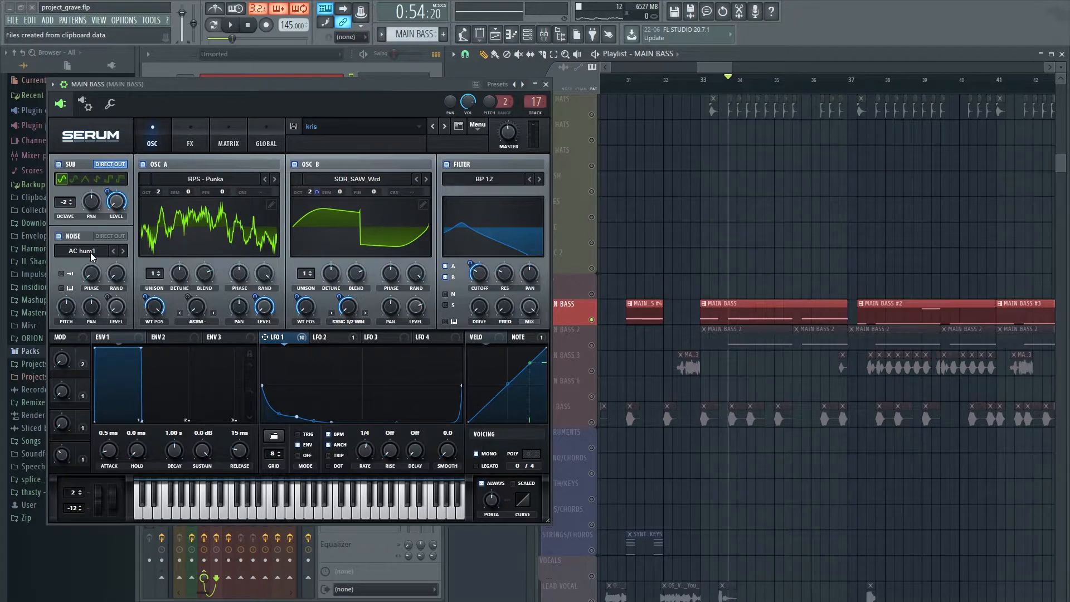
Solo oscillator A, then re-enable the noise, sub and filter, leaving Osc A off.
left_click(60, 164)
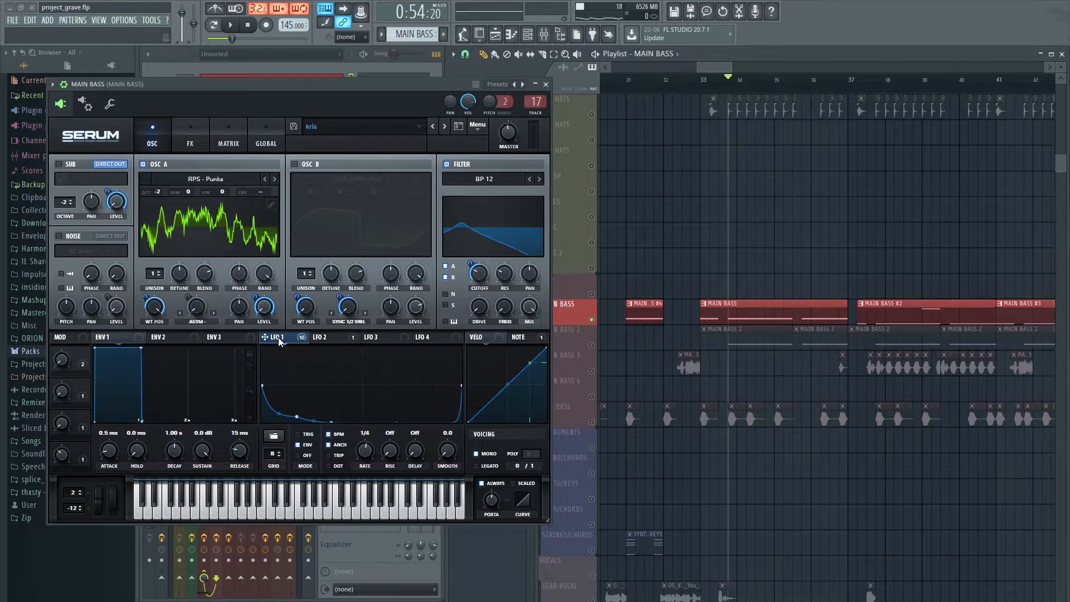
mouse_move(289, 140)
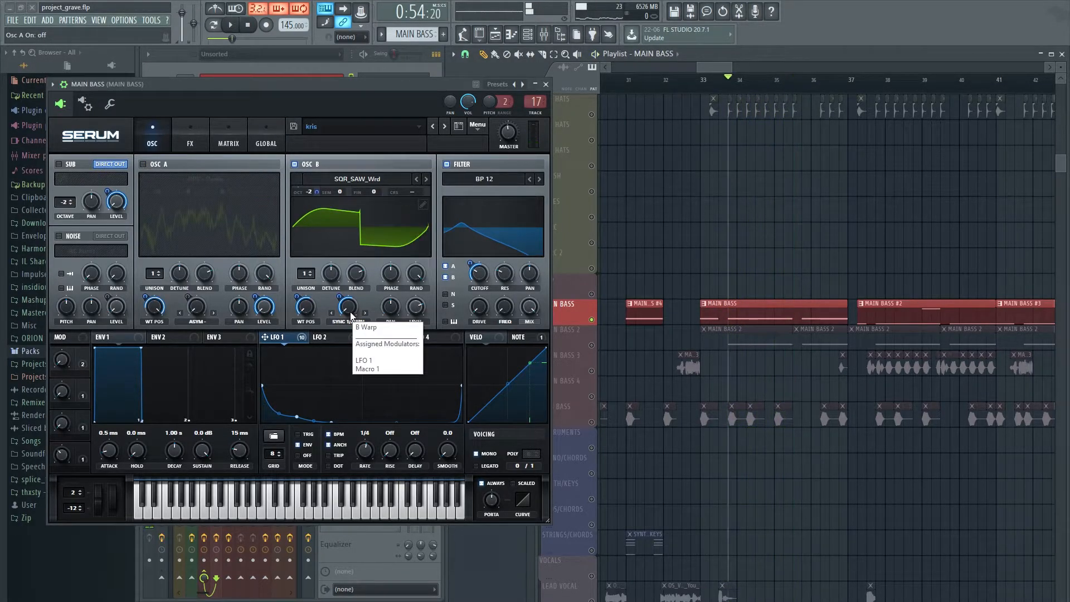
left_click(231, 25)
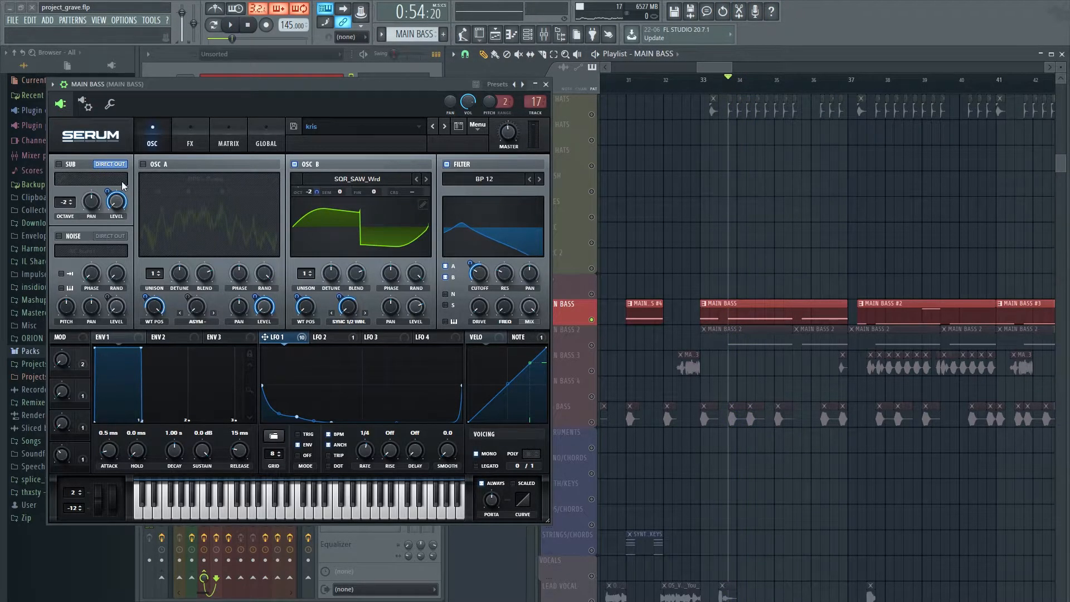
left_click(59, 236)
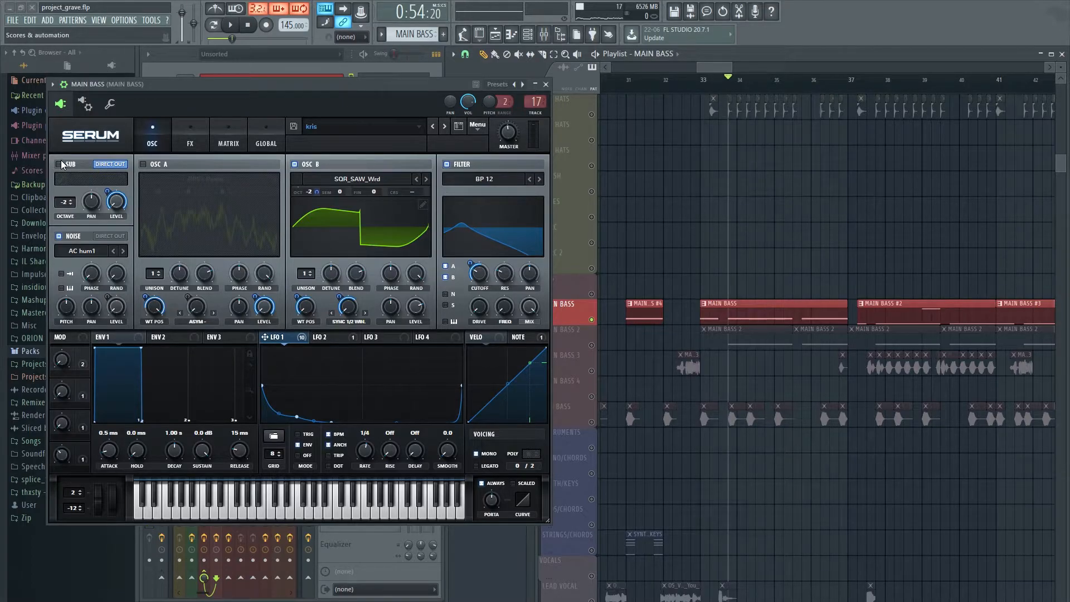
left_click(59, 164)
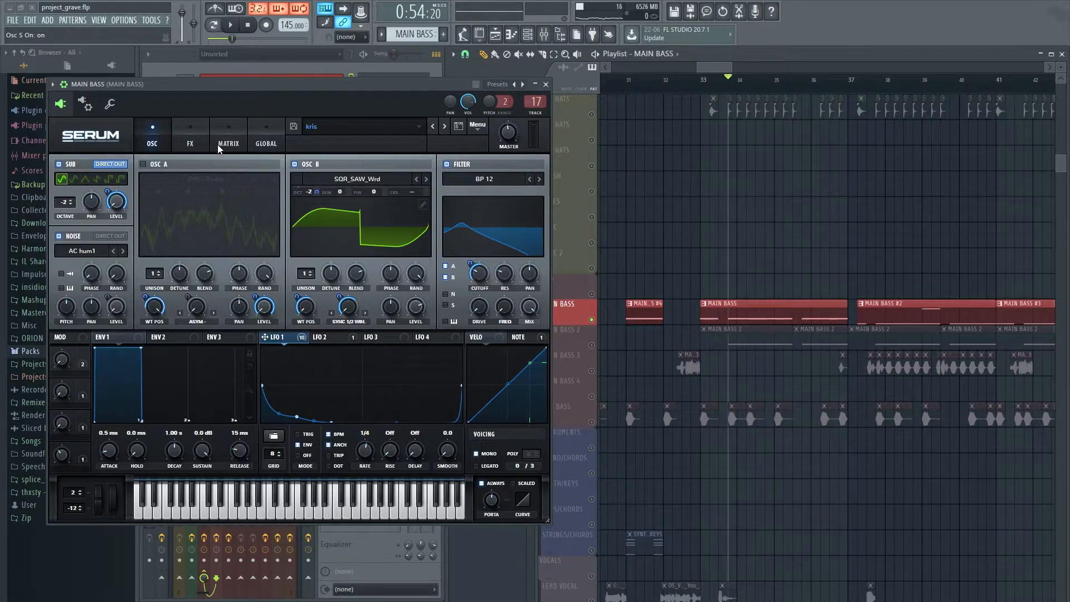
mouse_move(422, 214)
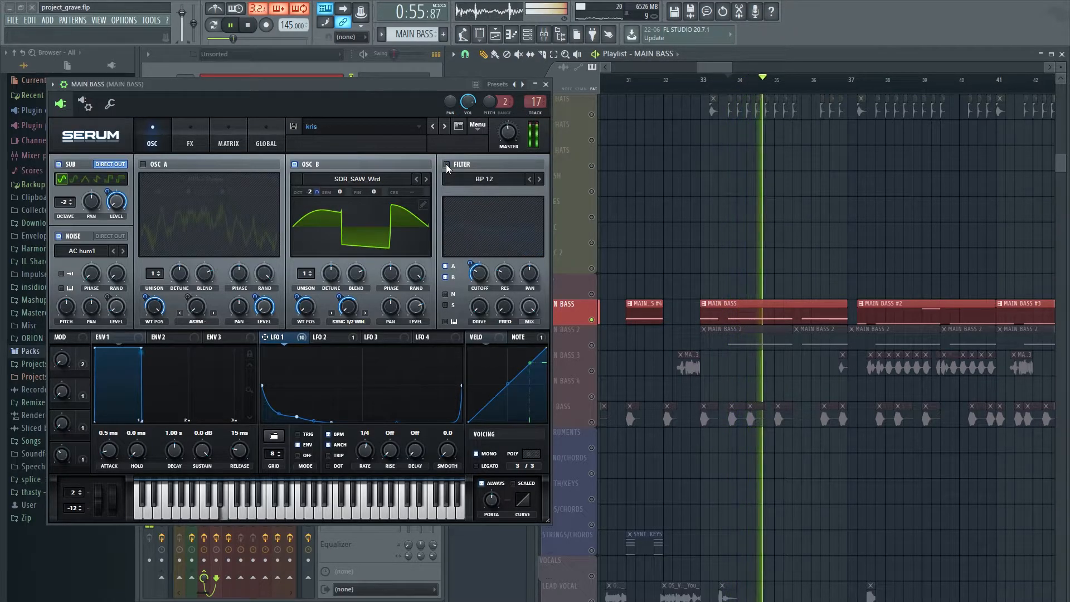
left_click(447, 164)
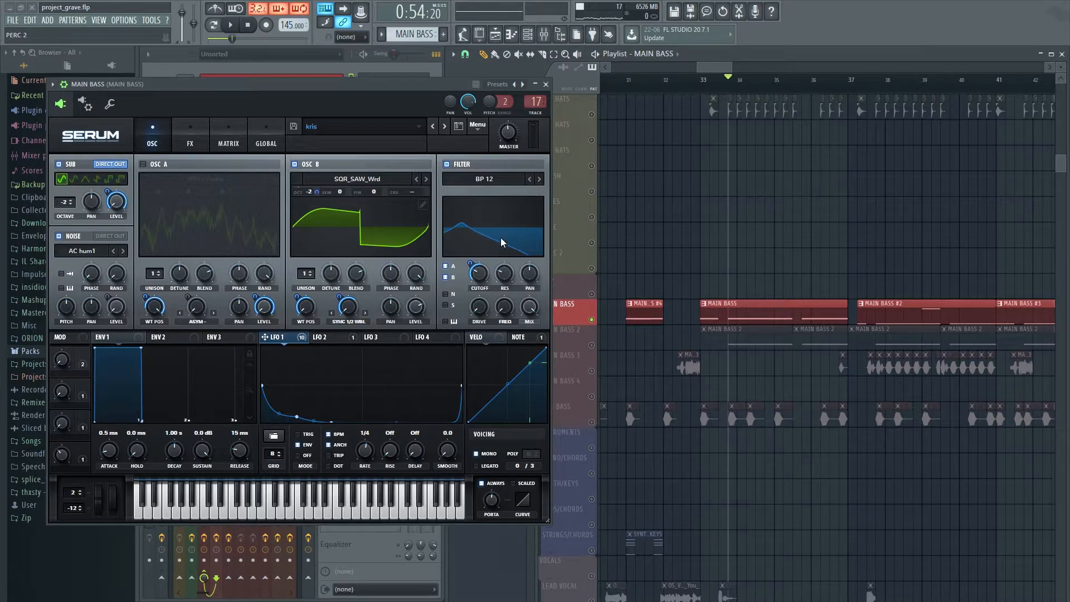
mouse_move(508, 247)
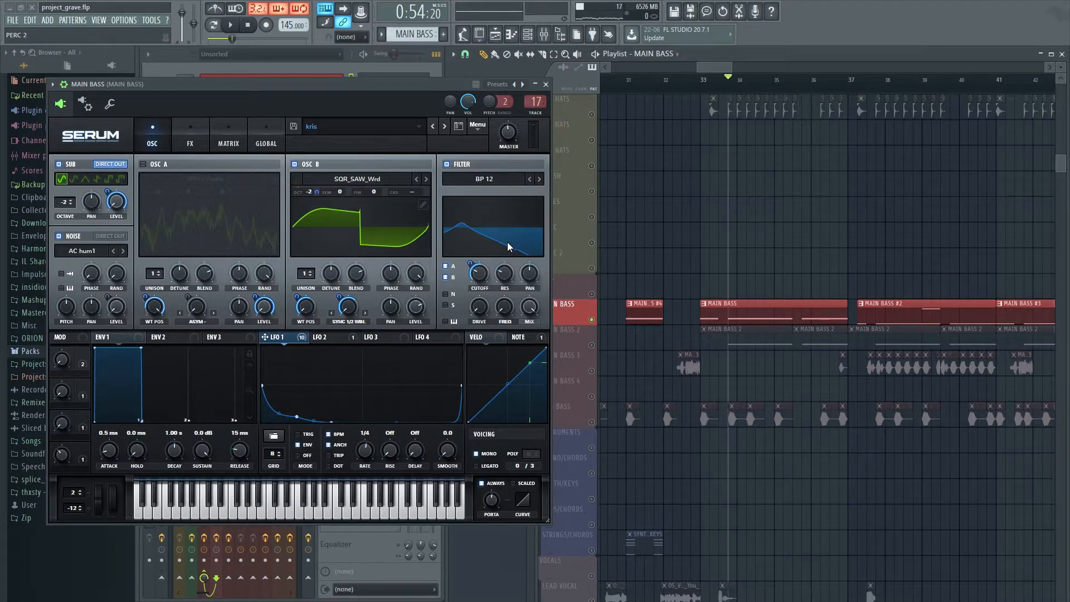
left_click(229, 25)
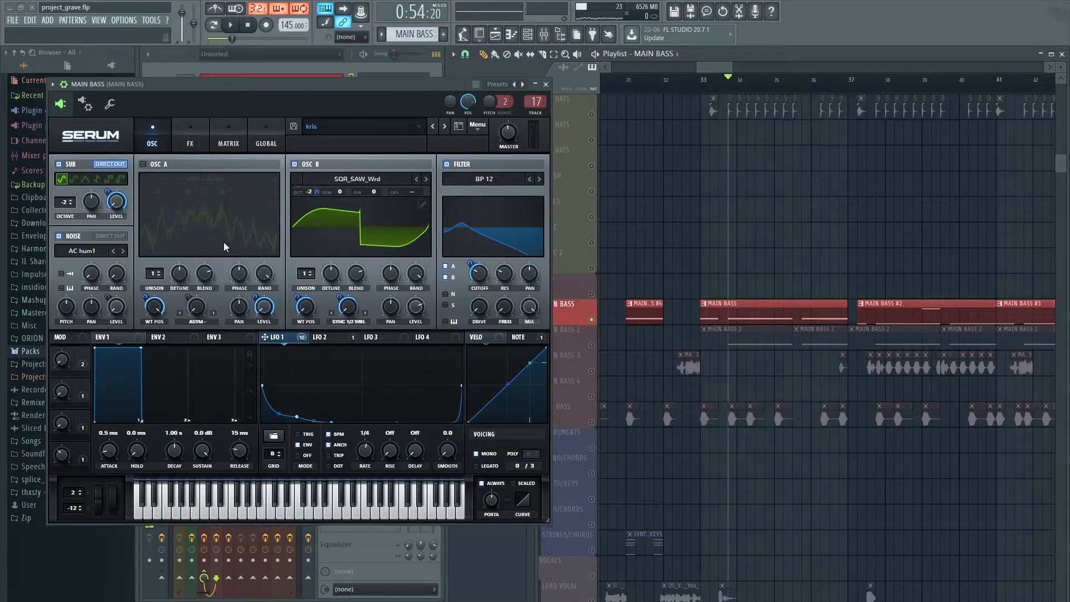
left_click(189, 134)
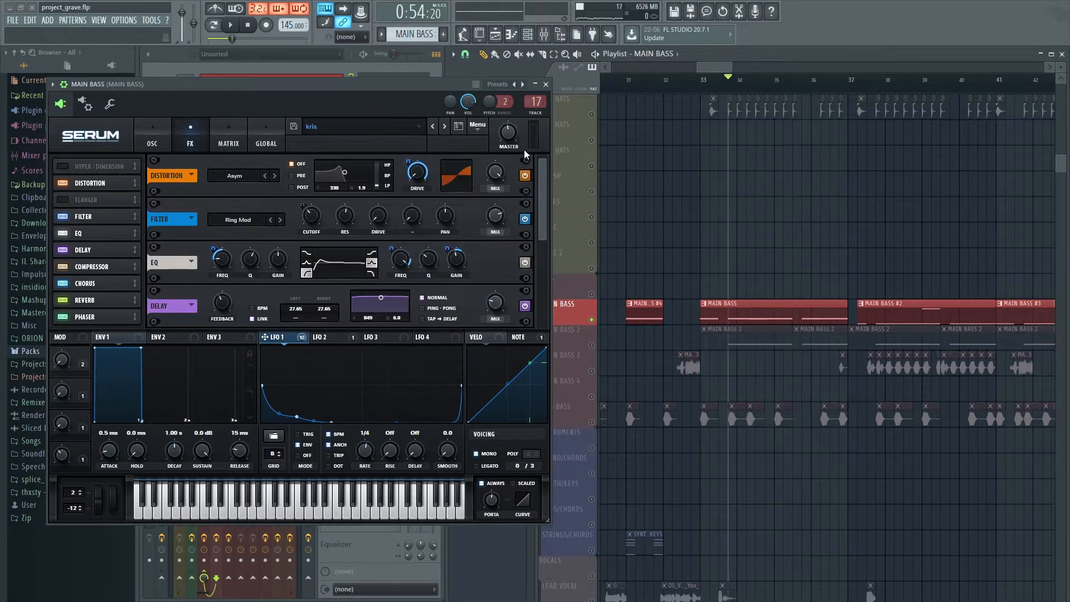
mouse_move(542, 197)
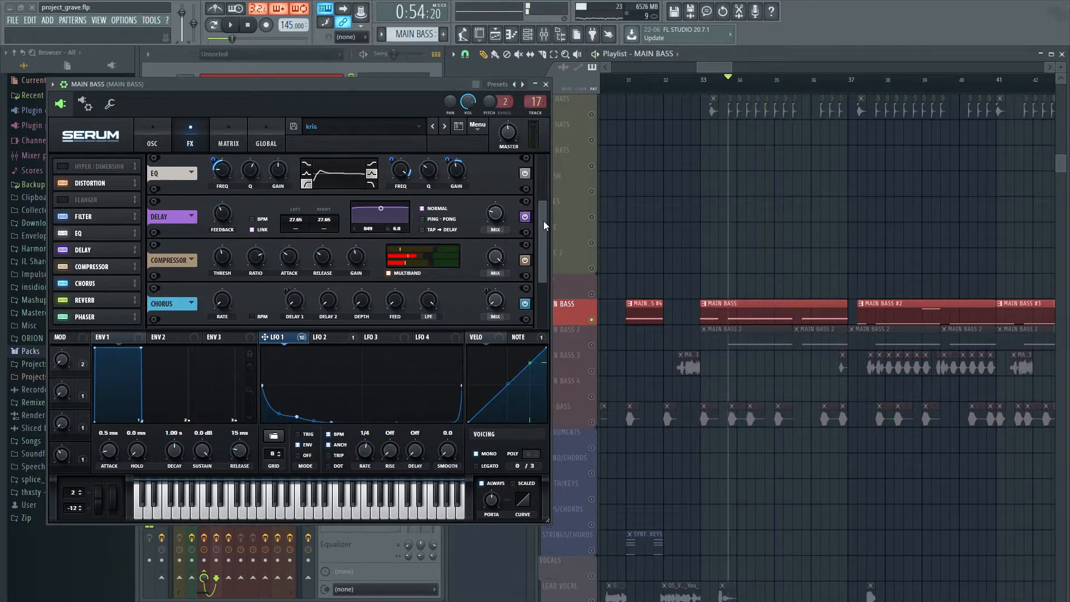
Scroll the Main Bass effect rack: distortion, filter, EQ, delay, compressor and chorus.
scroll("down", 3)
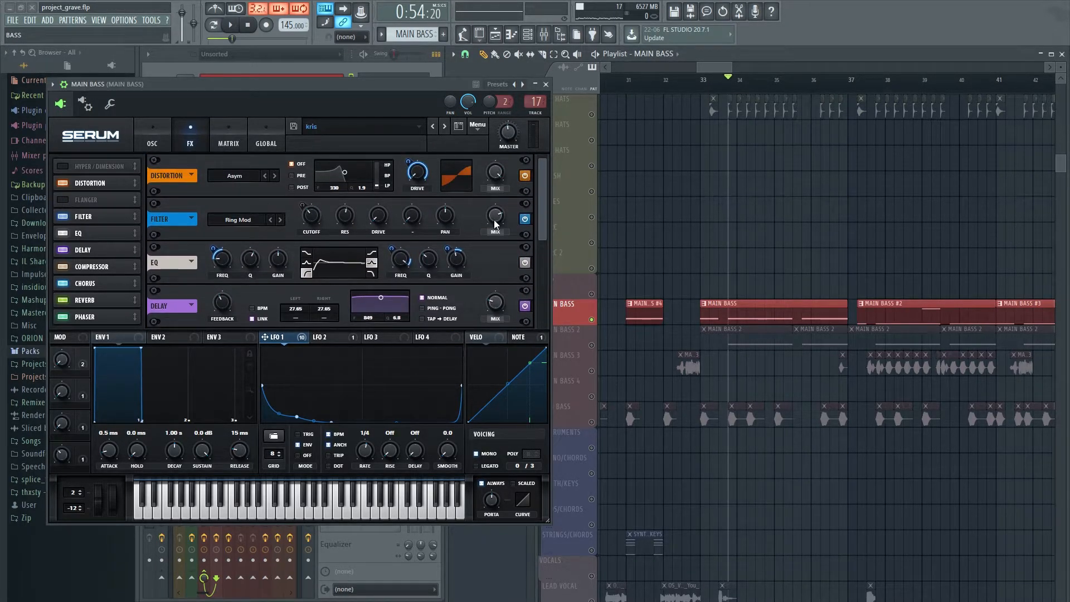
left_click(231, 24)
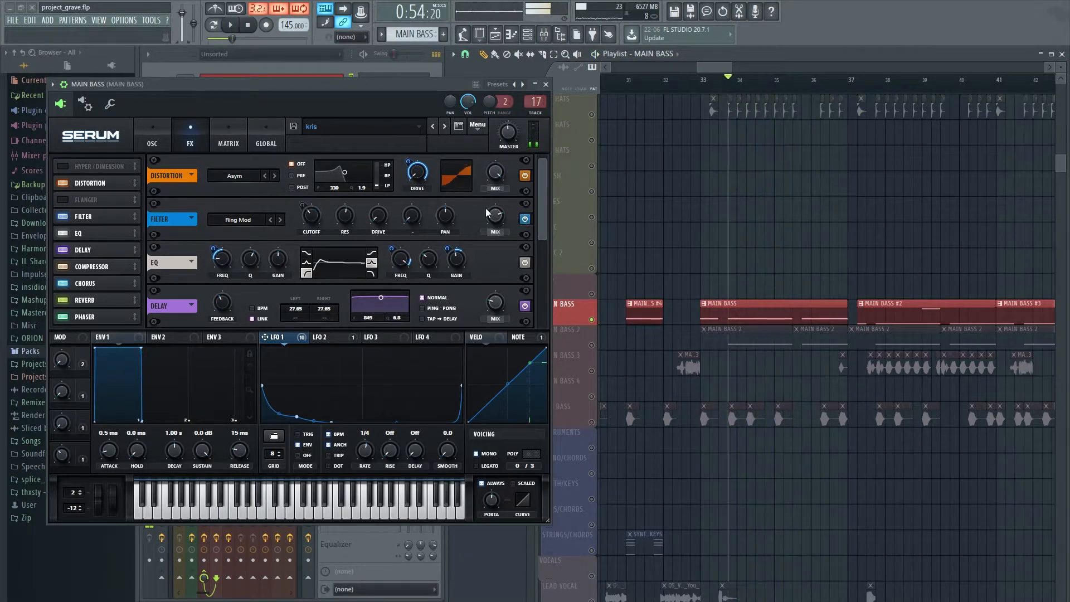
mouse_move(378, 217)
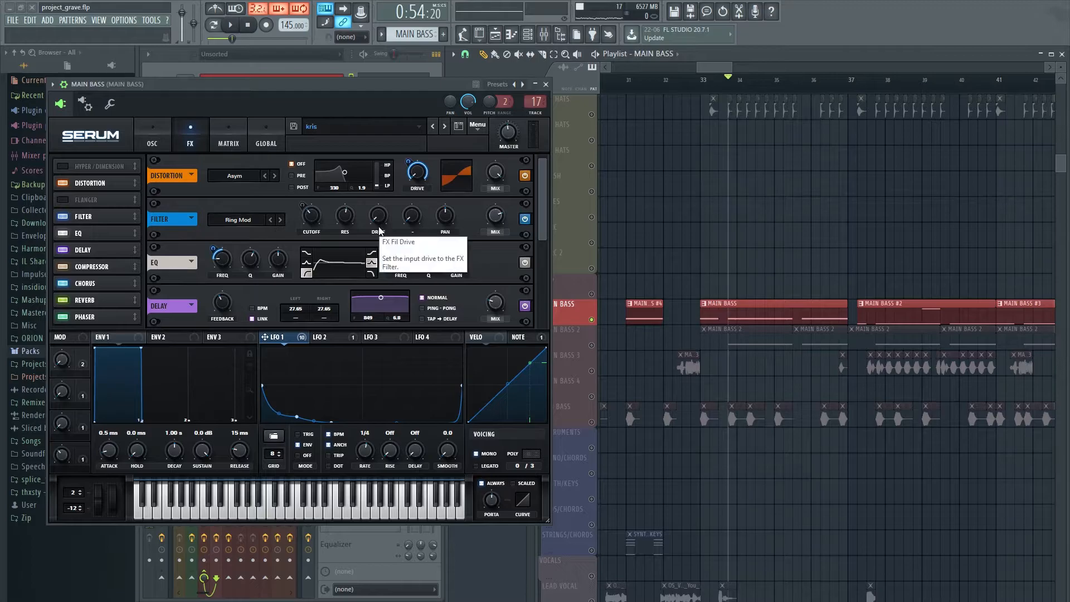
left_click(544, 84)
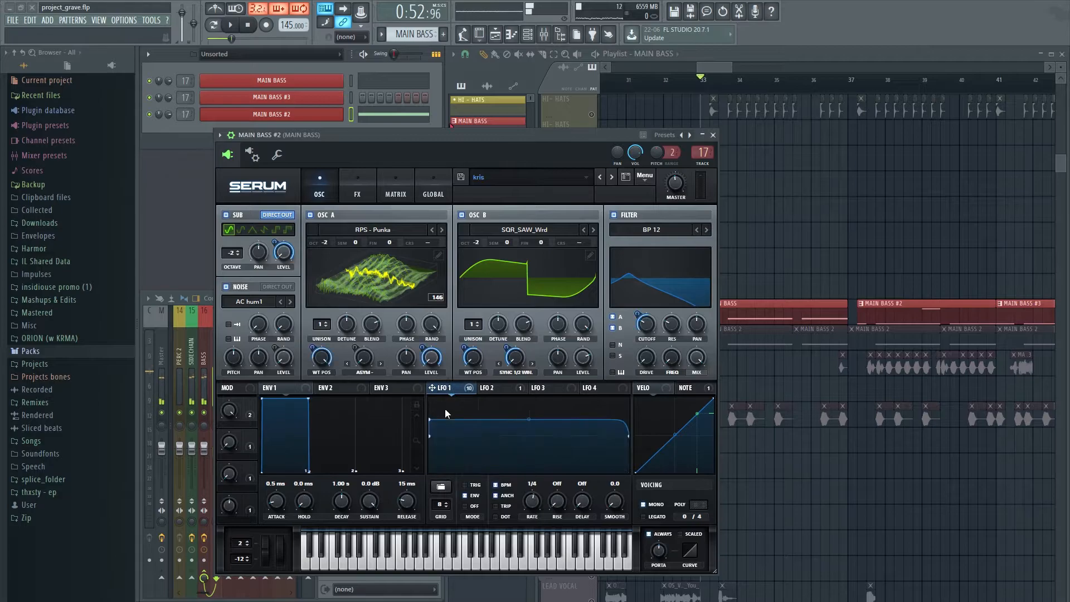
left_click(356, 185)
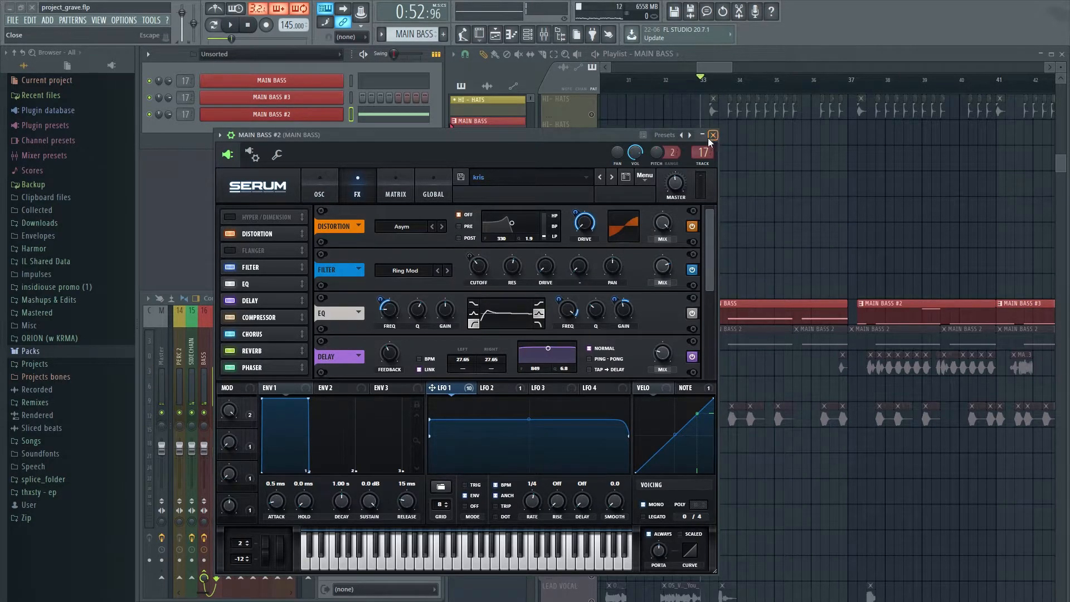
left_click(712, 135)
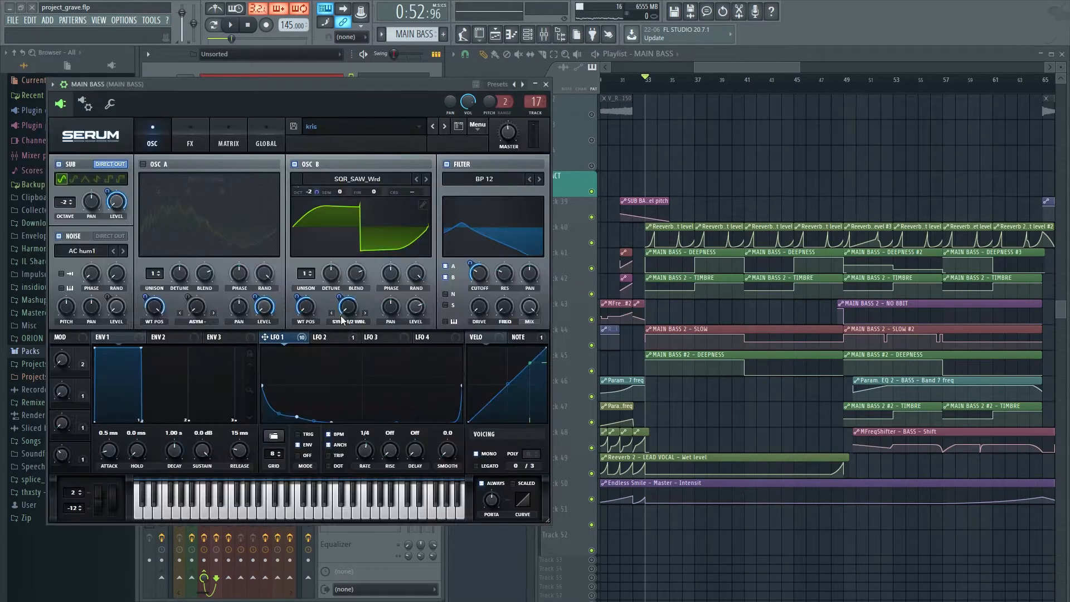
Browse the Main Bass effects rack, return to its oscillators and close the synth.
left_click(190, 134)
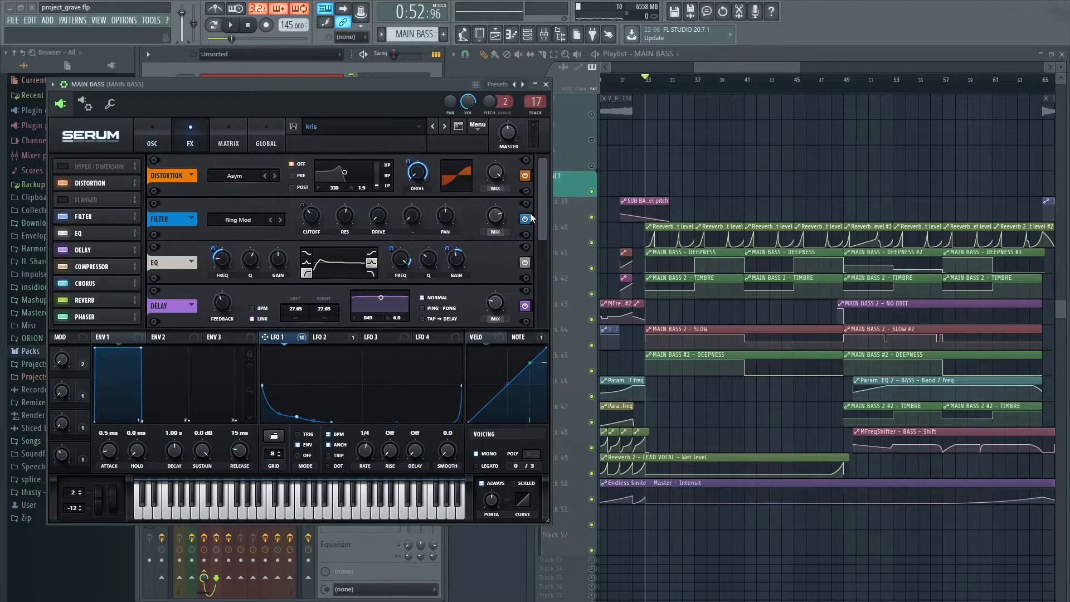
scroll("down", 3)
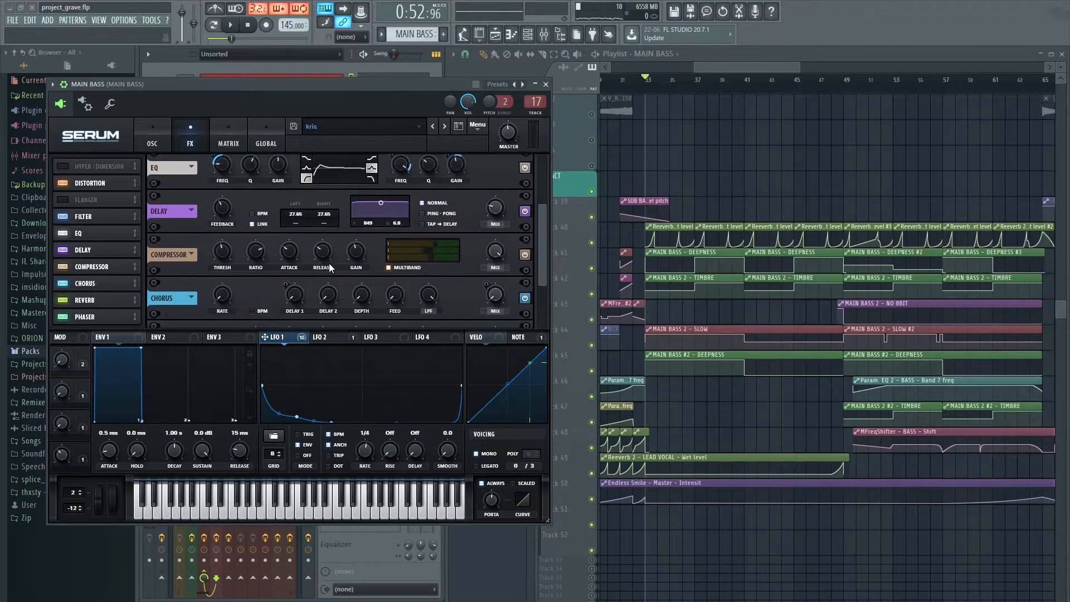
left_click(151, 135)
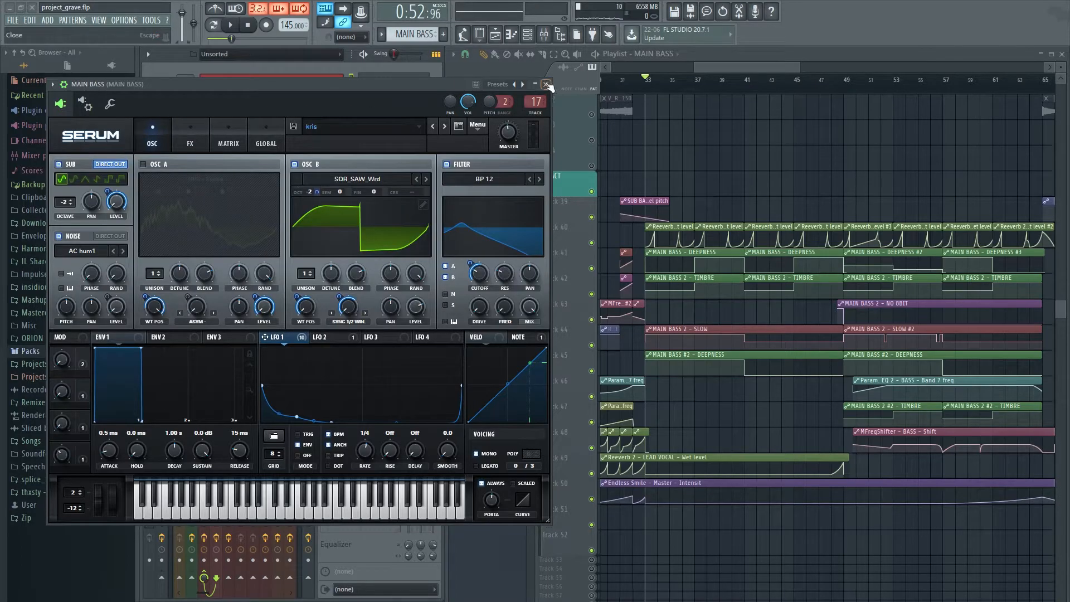
left_click(546, 84)
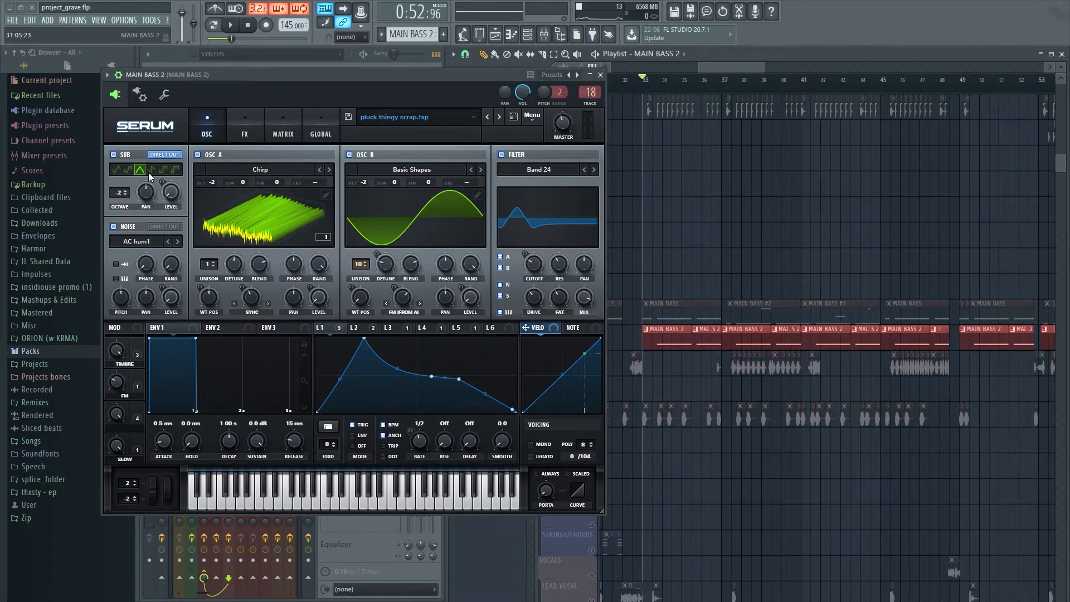
Mute and restore MAIN BASS 2's sub and oscillator A layers, then view its effects rack.
left_click(137, 170)
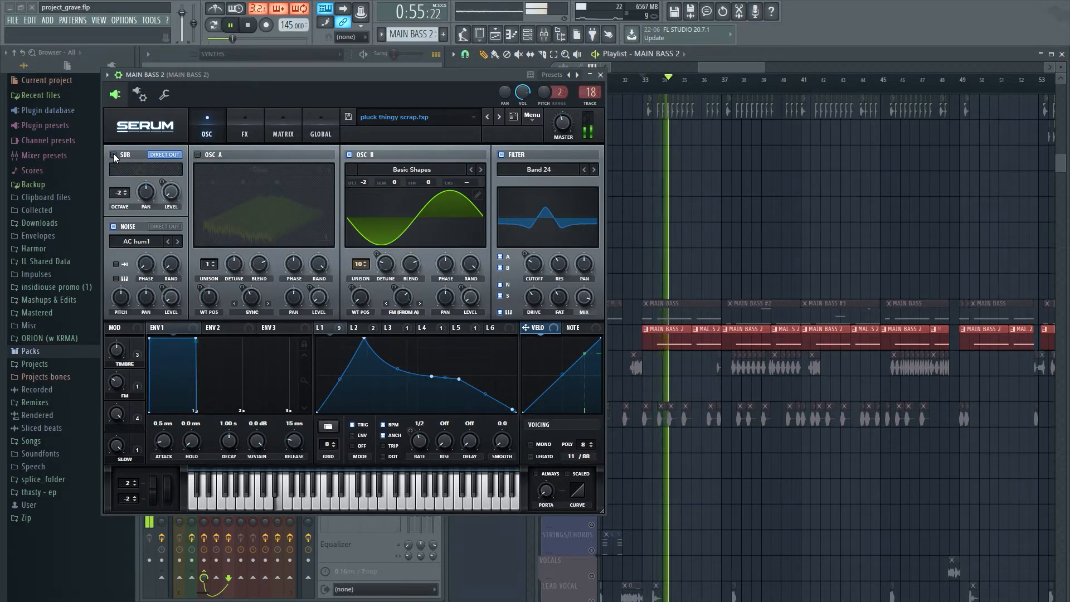
left_click(199, 155)
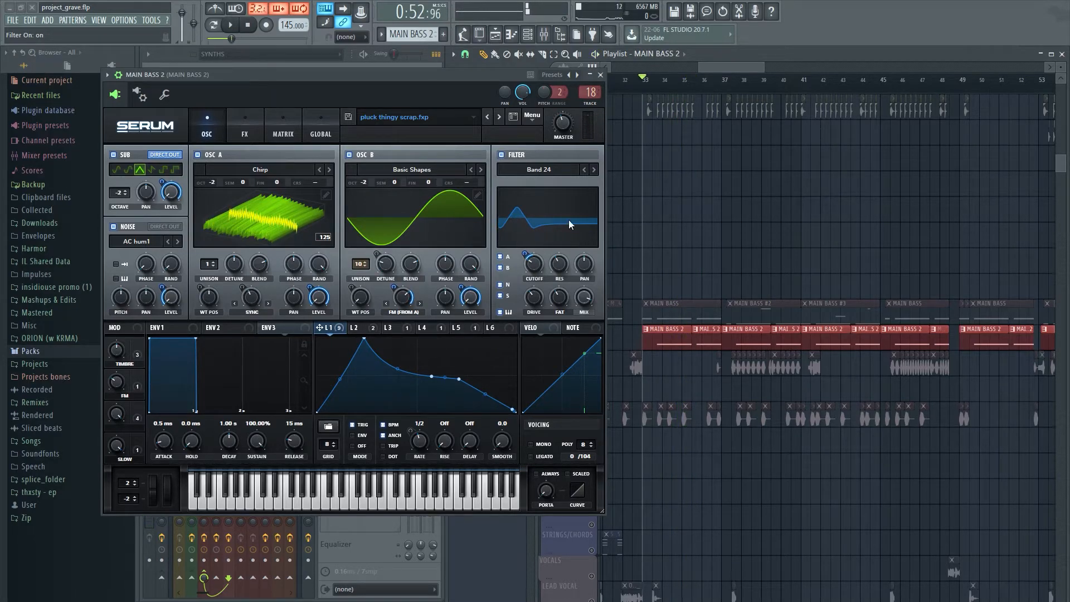
left_click(244, 124)
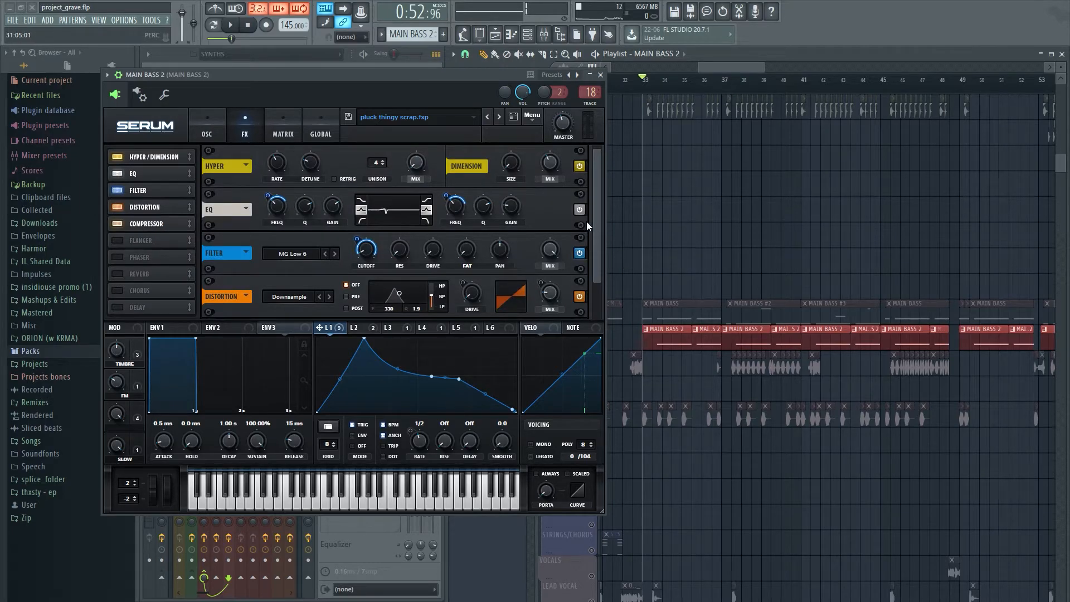
Flip between MAIN BASS 2's effects rack and oscillator page, ending on LFO 1's shape.
scroll("down", 3)
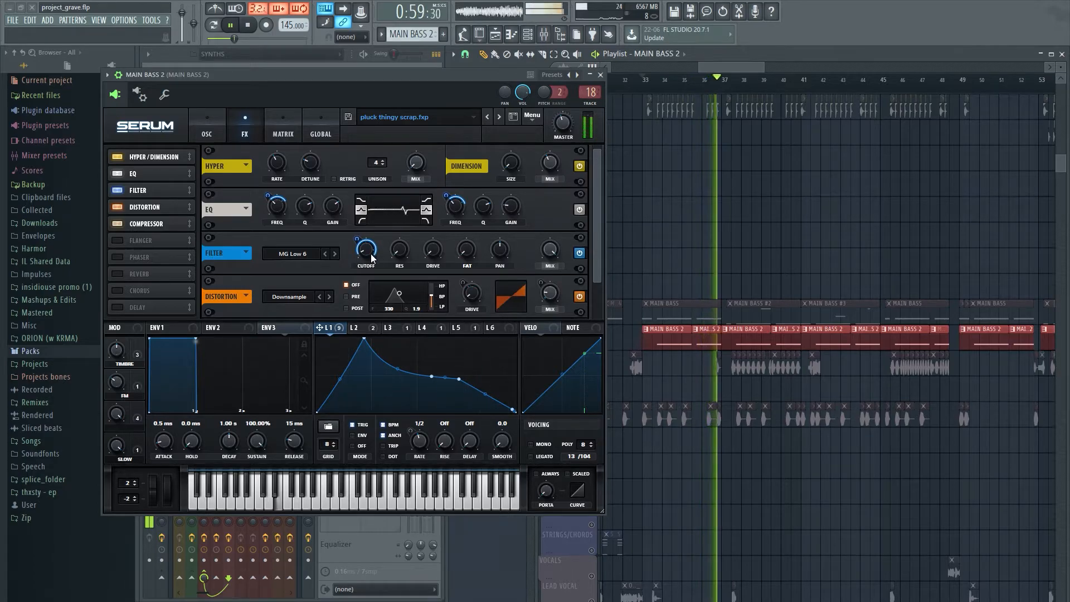
left_click(206, 124)
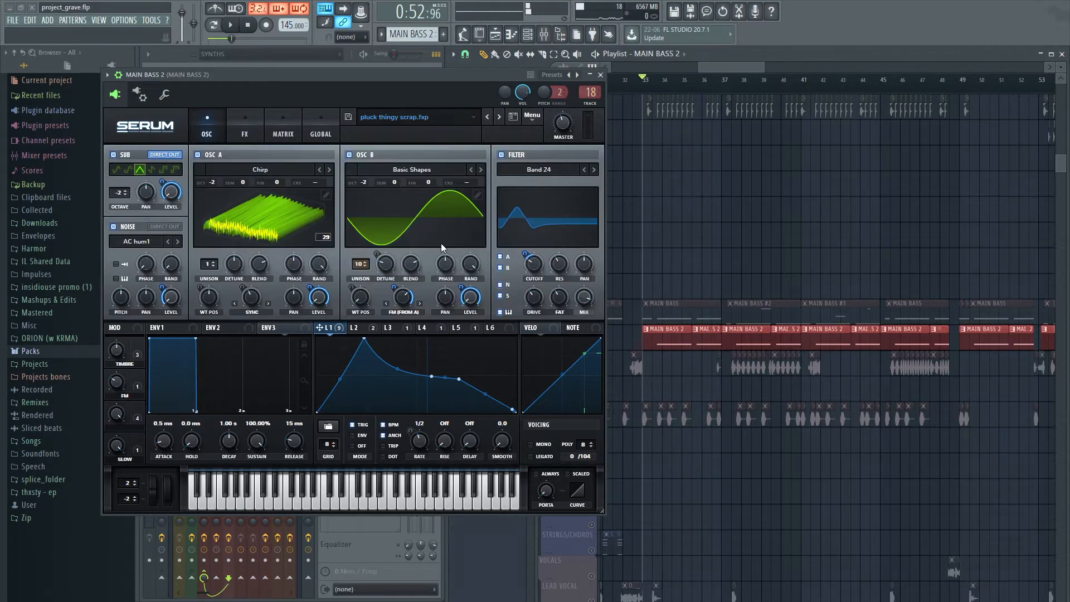
mouse_move(443, 295)
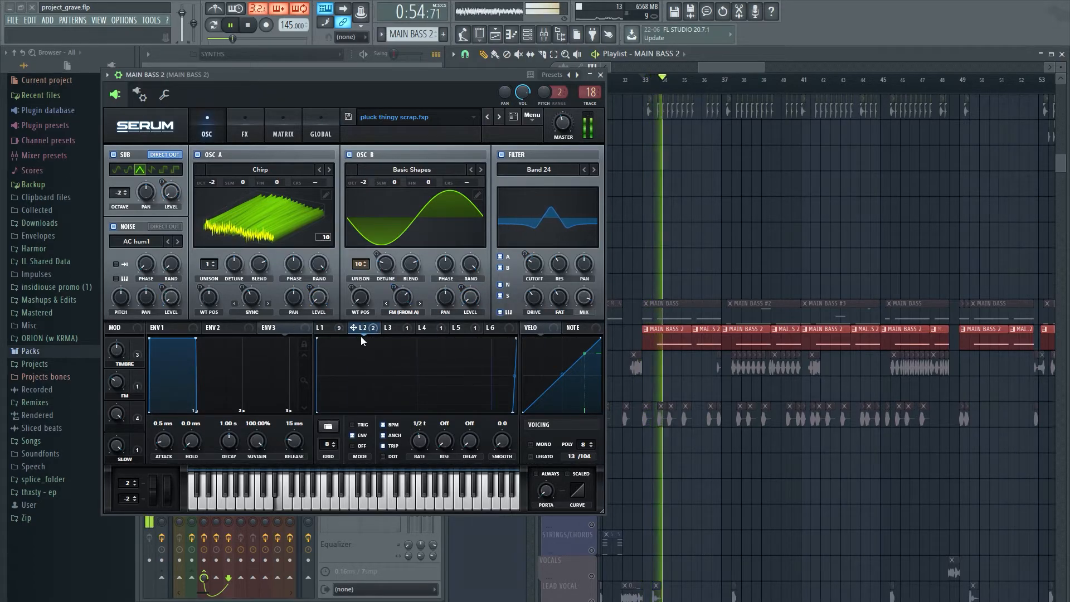
left_click(244, 125)
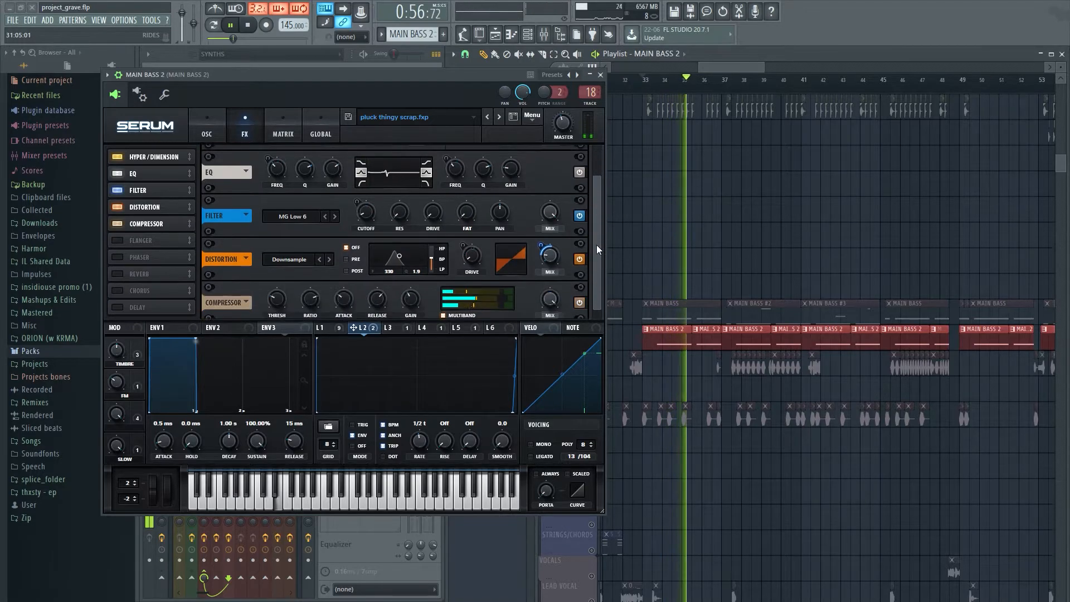
left_click(207, 125)
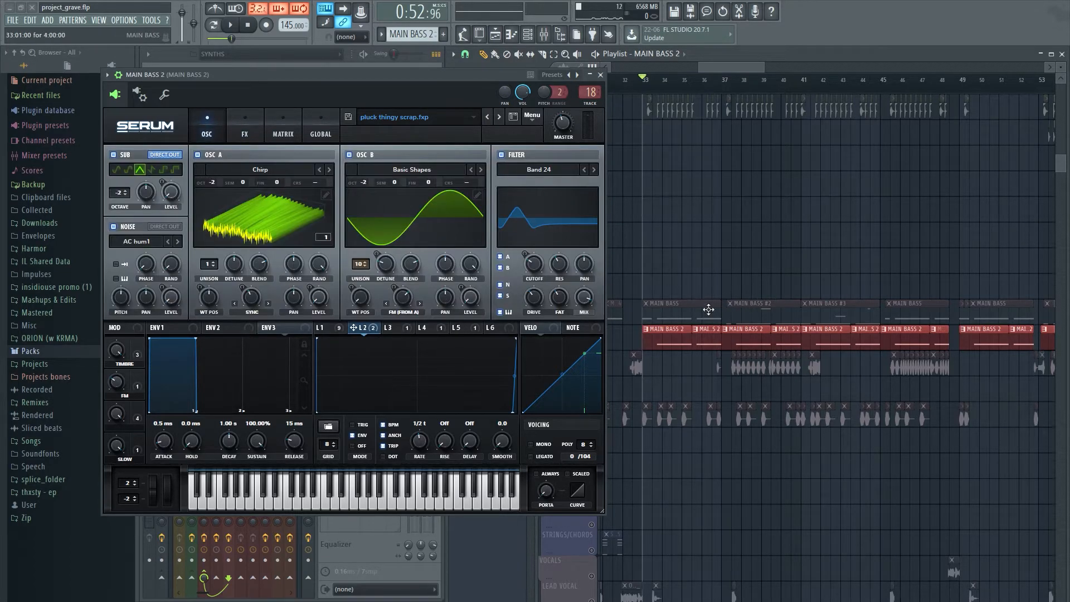
left_click(231, 24)
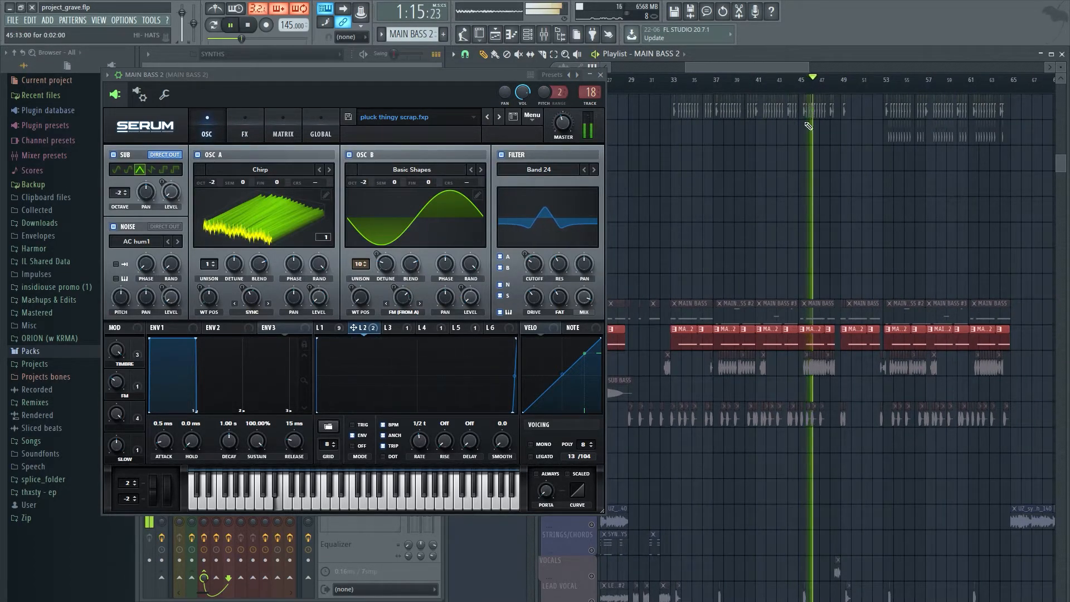
left_click(326, 328)
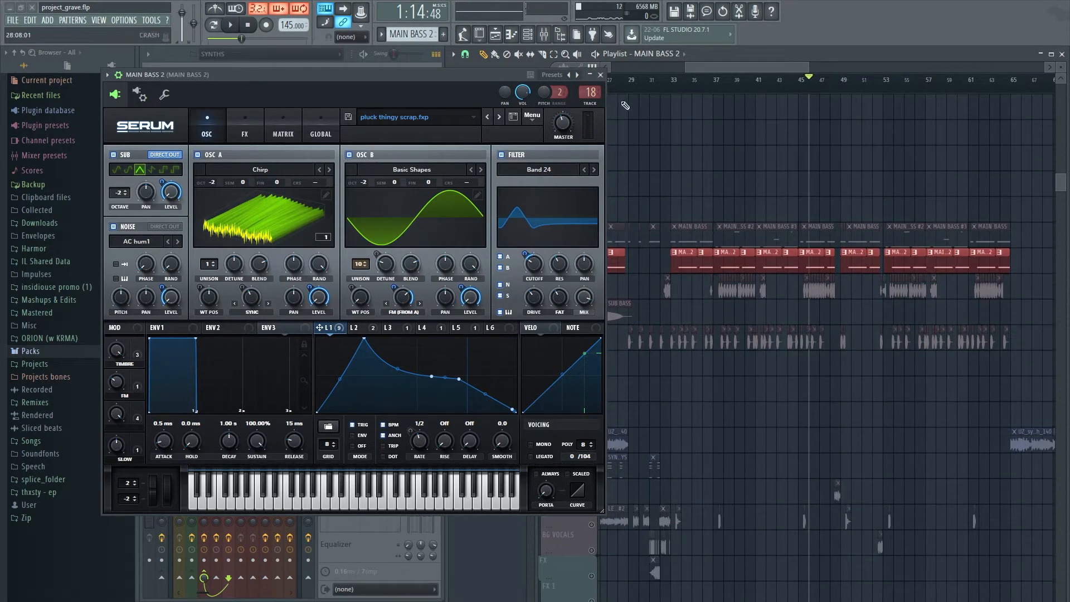
Close Serum to reveal the MAIN BASS OTT, EQ, Kickstart and SerumFX chain.
left_click(599, 74)
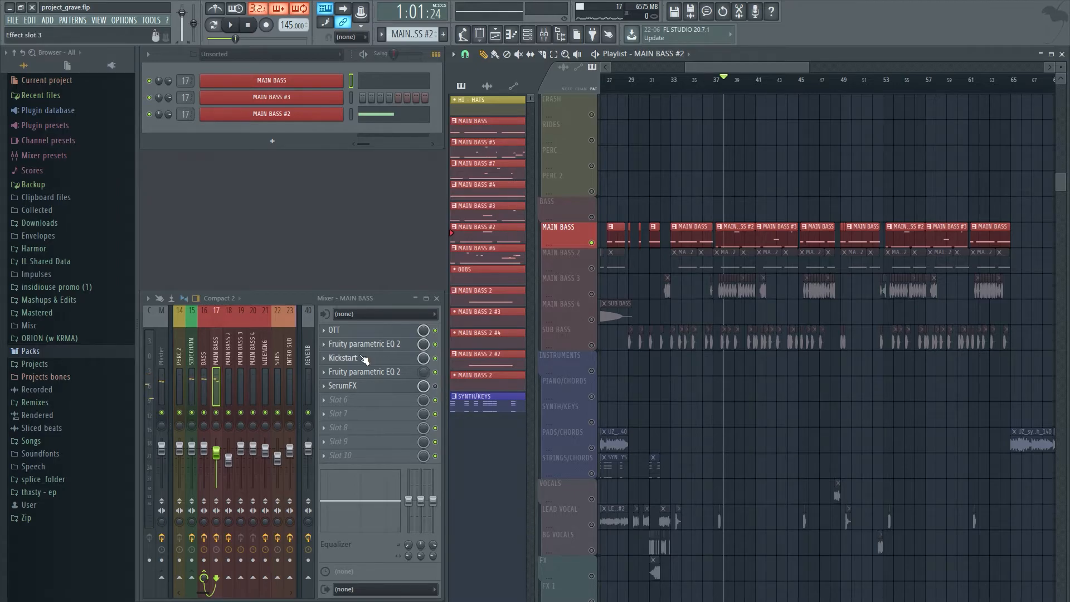
Open and close the Kickstart effect on the MAIN BASS track.
left_click(344, 358)
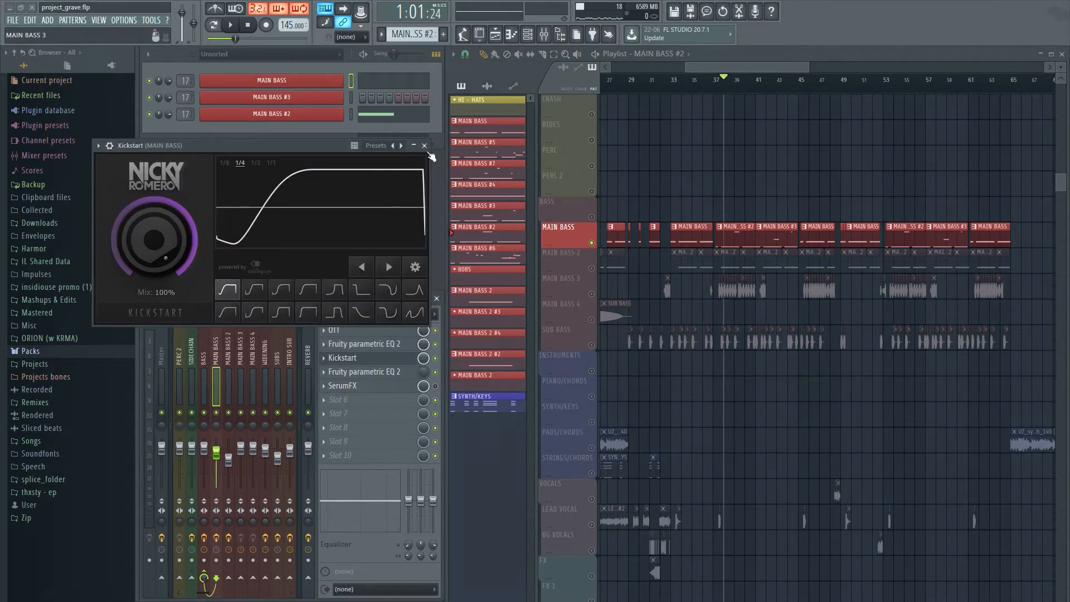
left_click(423, 145)
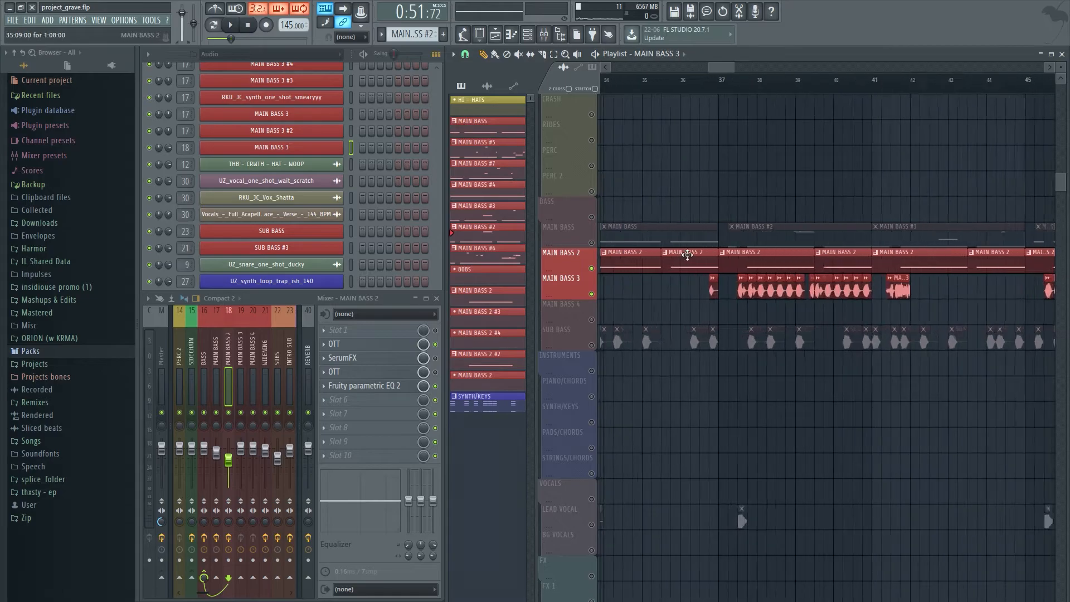
Select the MAIN BASS insert while the MAIN BASS 3 clips stay in the playlist.
left_click(230, 25)
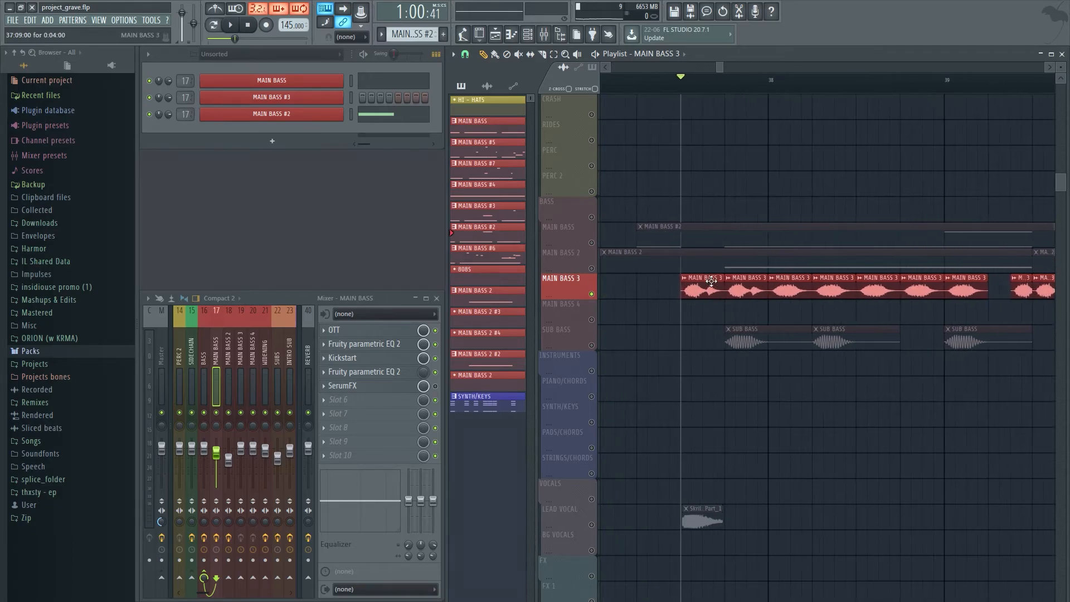
left_click(245, 25)
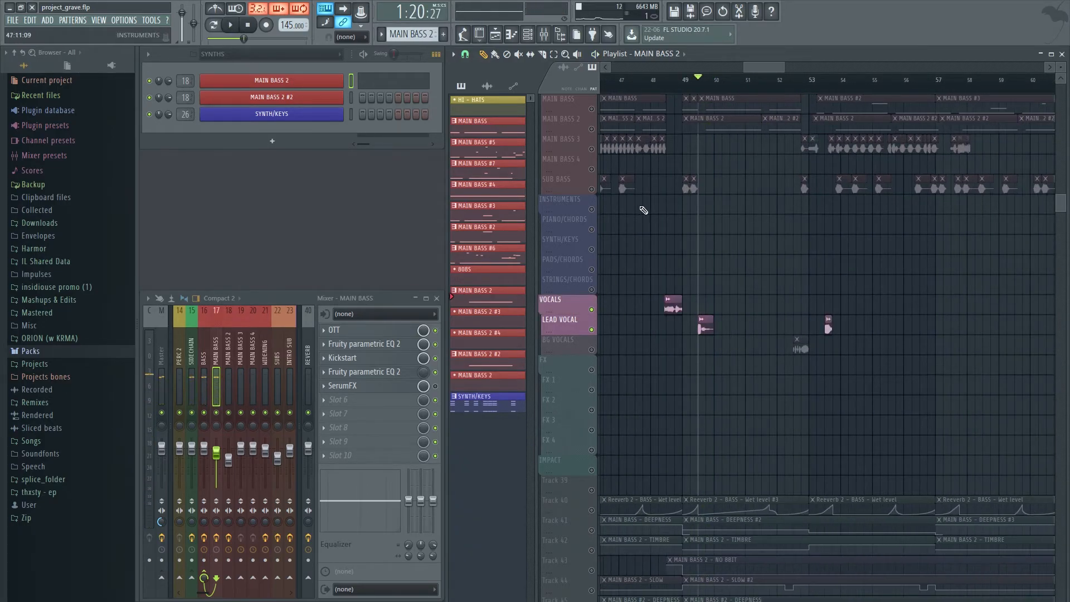
Zoom the playlist out to show lead vocal, background vocal and FX clips.
left_click(230, 25)
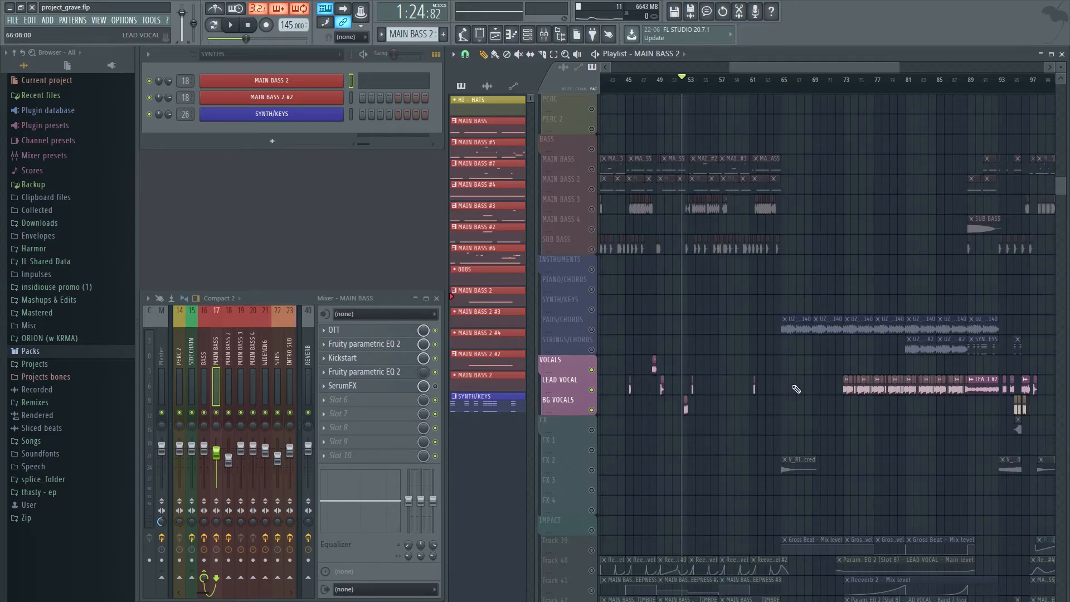
mouse_move(595, 395)
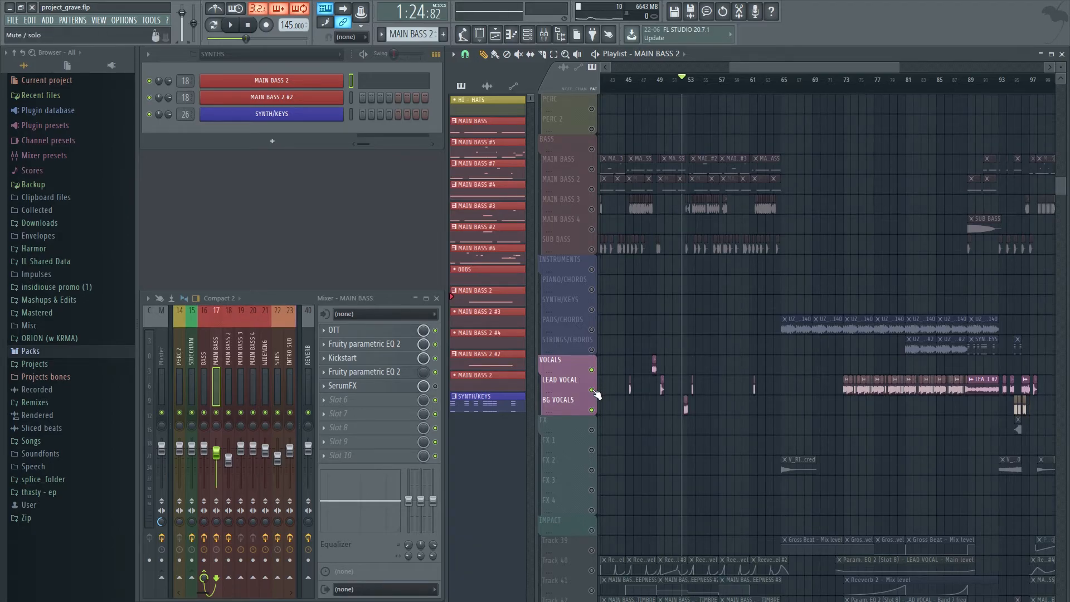